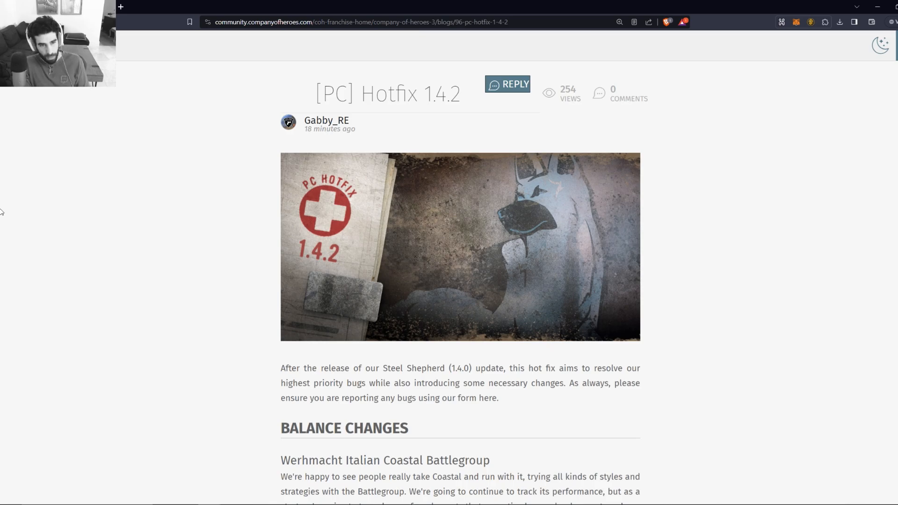
mouse_move(4, 236)
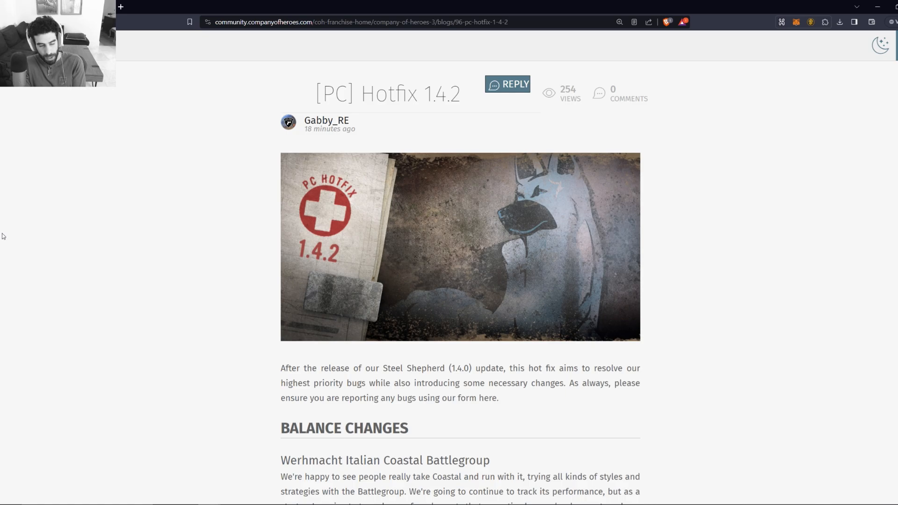
mouse_move(20, 283)
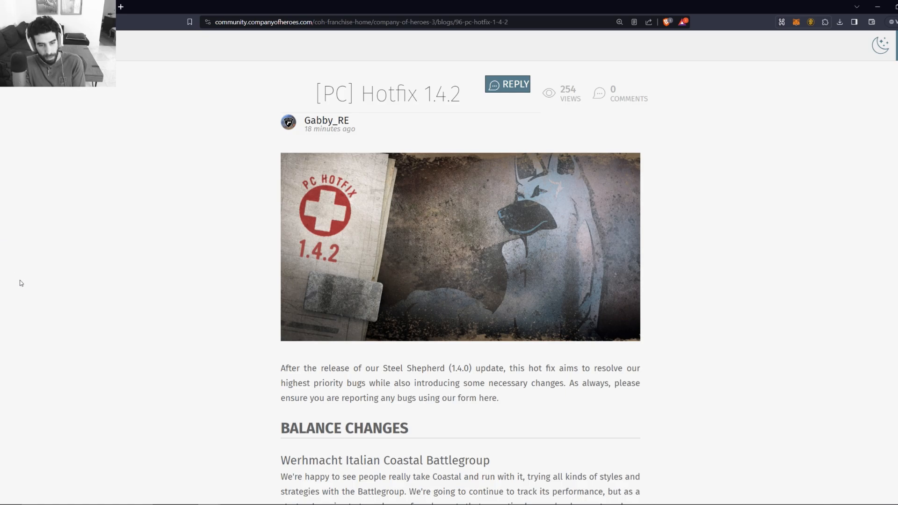
Step: Scroll past the hotfix banner to the Werhmacht Italian Coastal Battlegroup balance changes
scroll("down", 3)
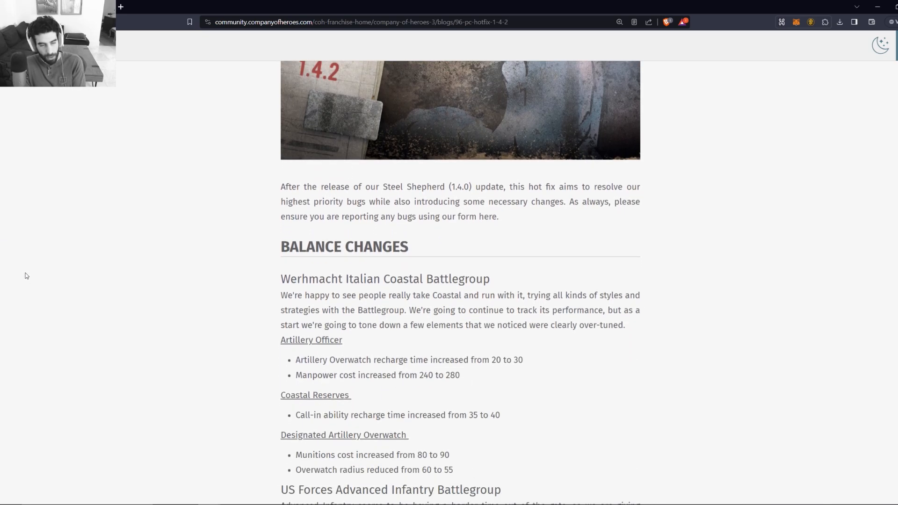
scroll("down", 3)
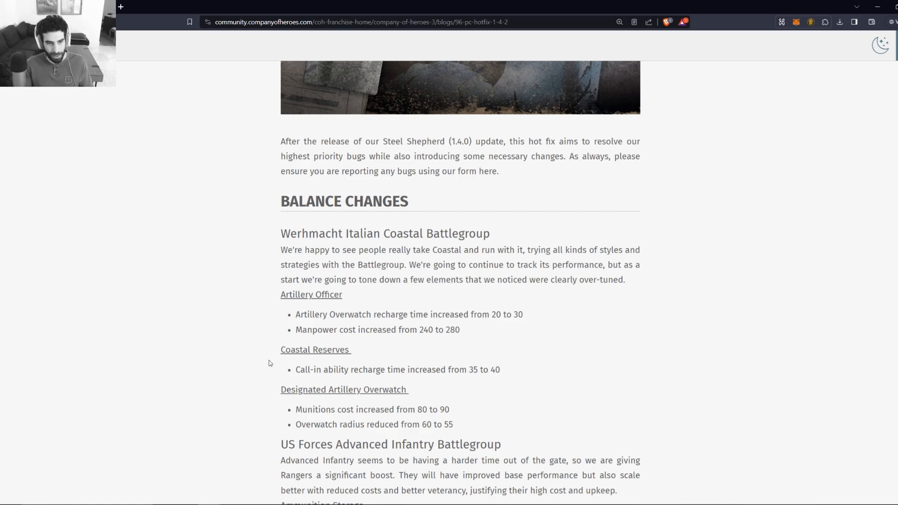
mouse_move(350, 347)
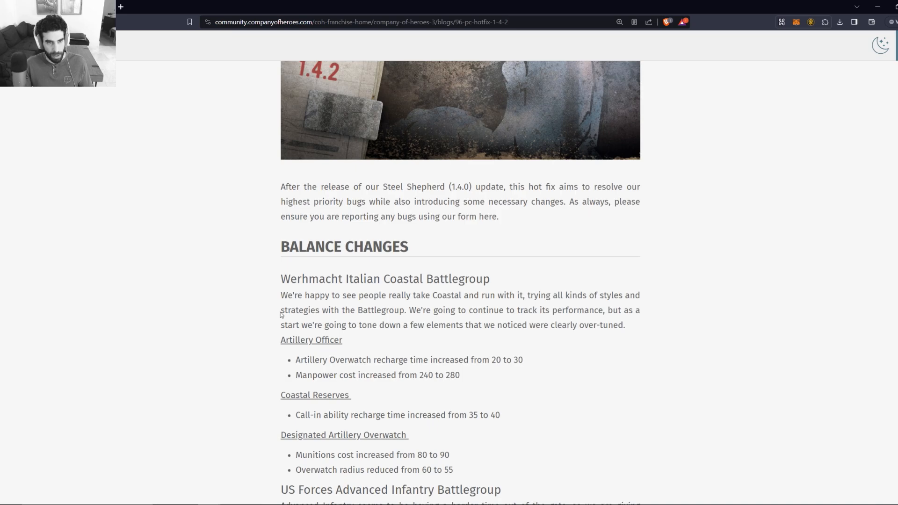
Step: Scroll through the Italian Coastal changes to the US Forces Advanced Infantry Rangers list
scroll("down", 3)
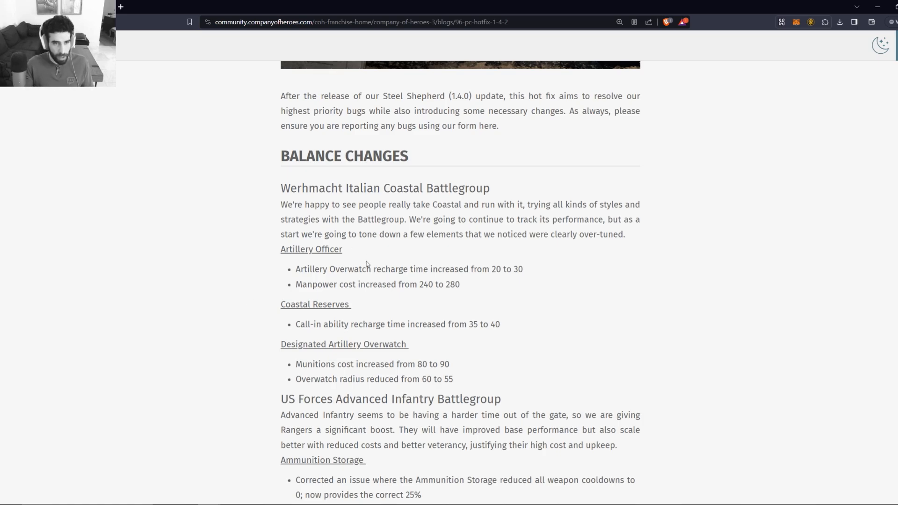
scroll("down", 3)
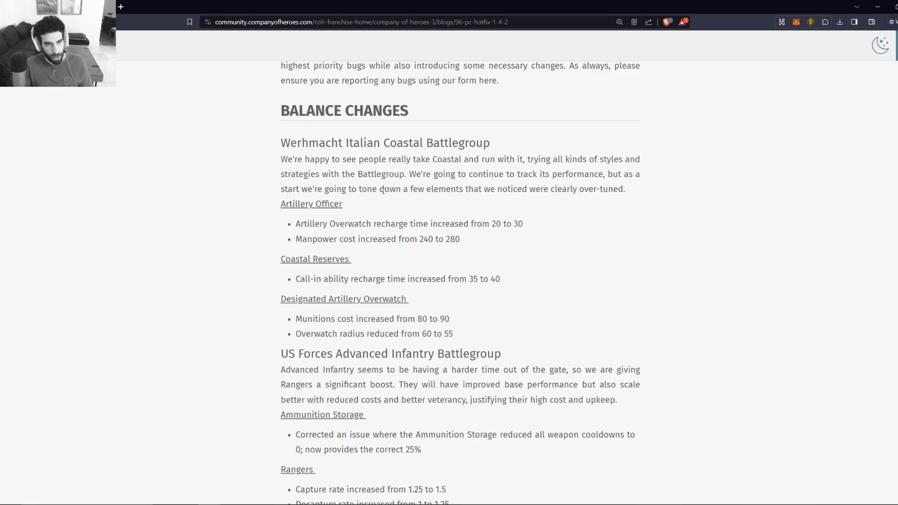
scroll("down", 3)
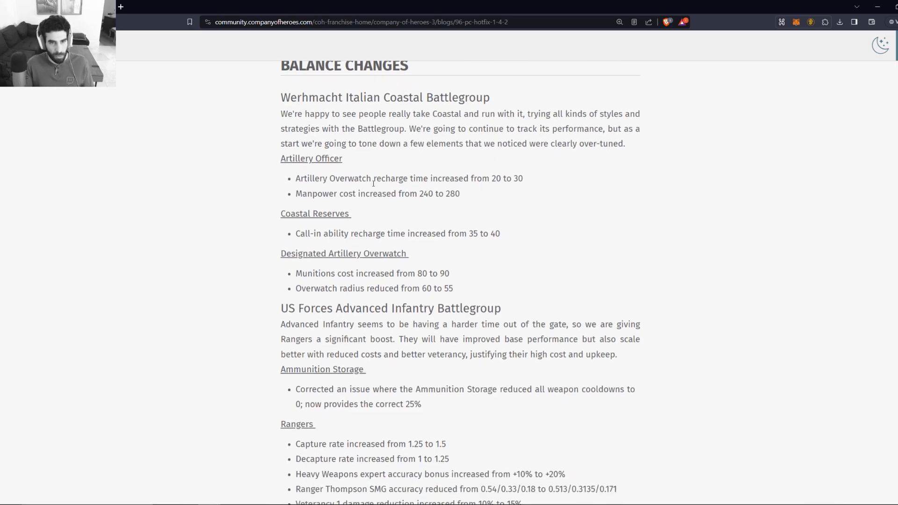
mouse_move(529, 183)
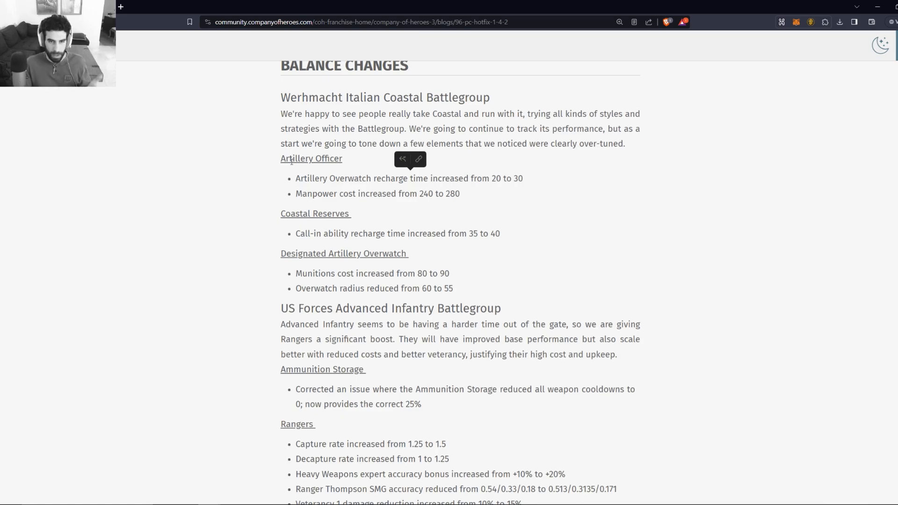
mouse_move(332, 183)
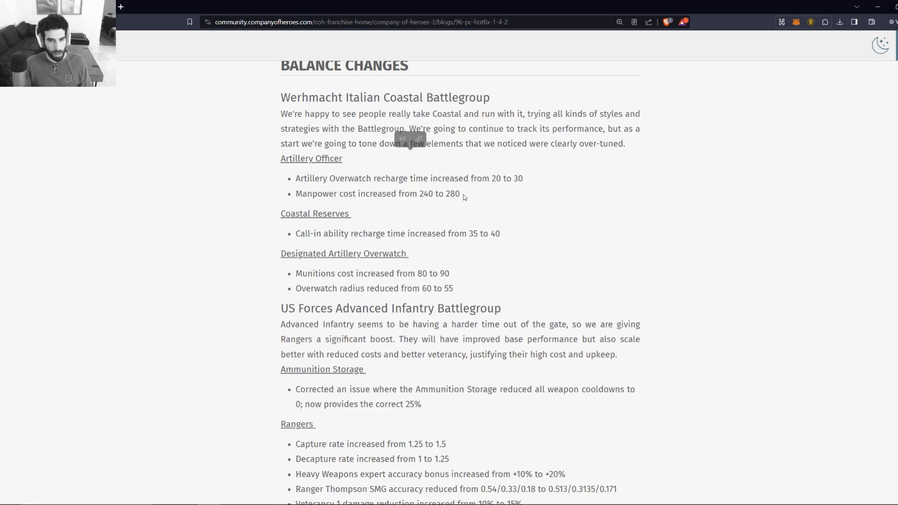
double_click(378, 194)
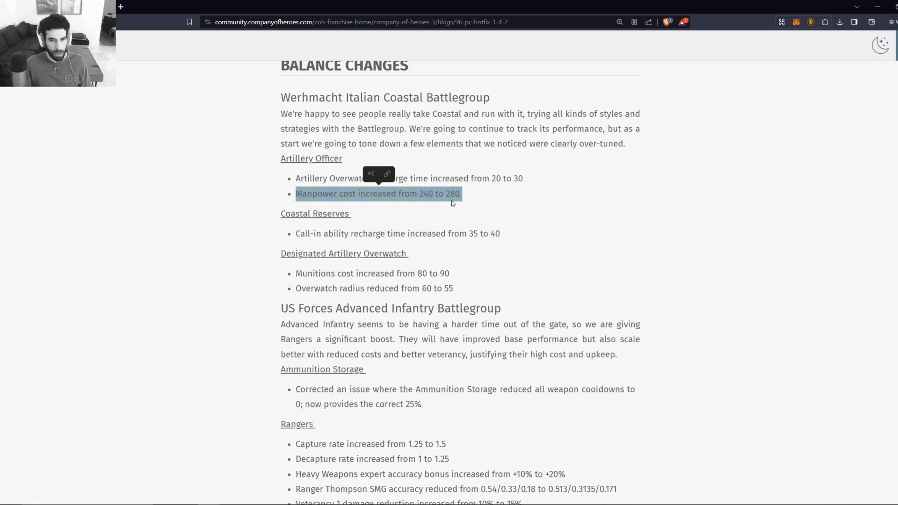
left_click(487, 195)
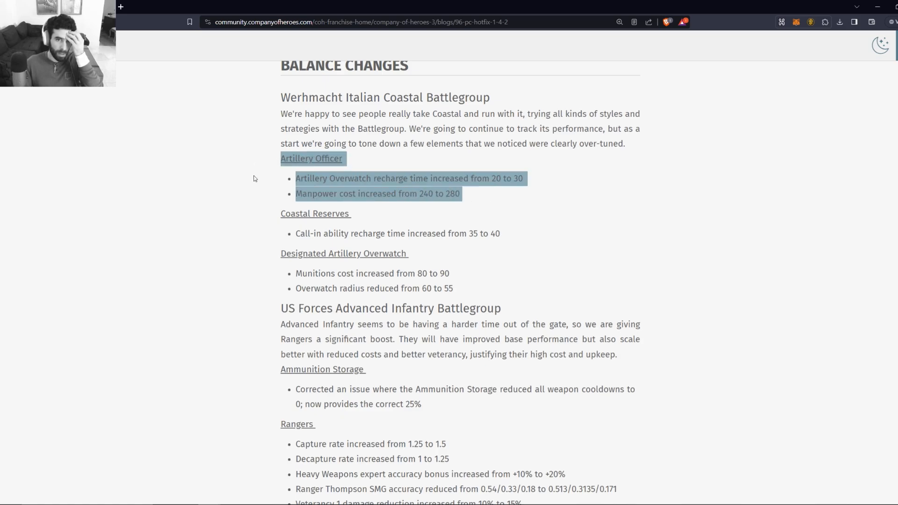
scroll("down", 3)
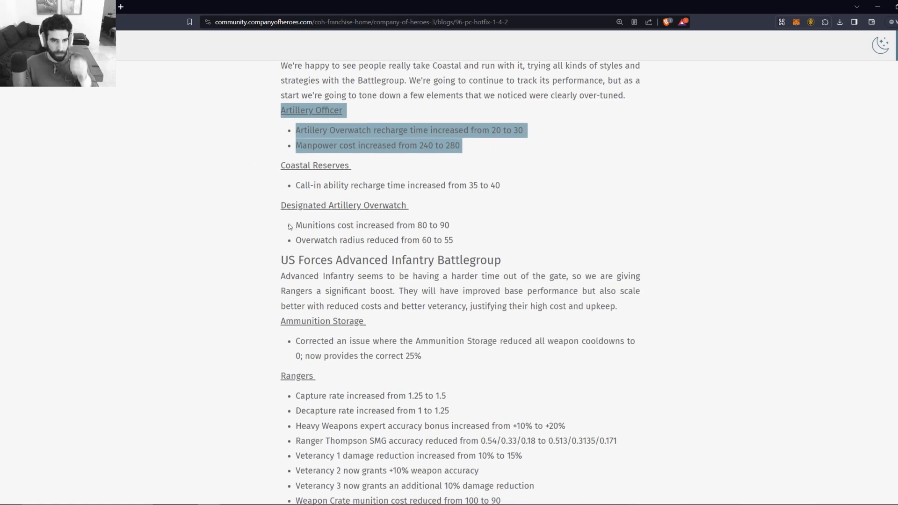
scroll("down", 3)
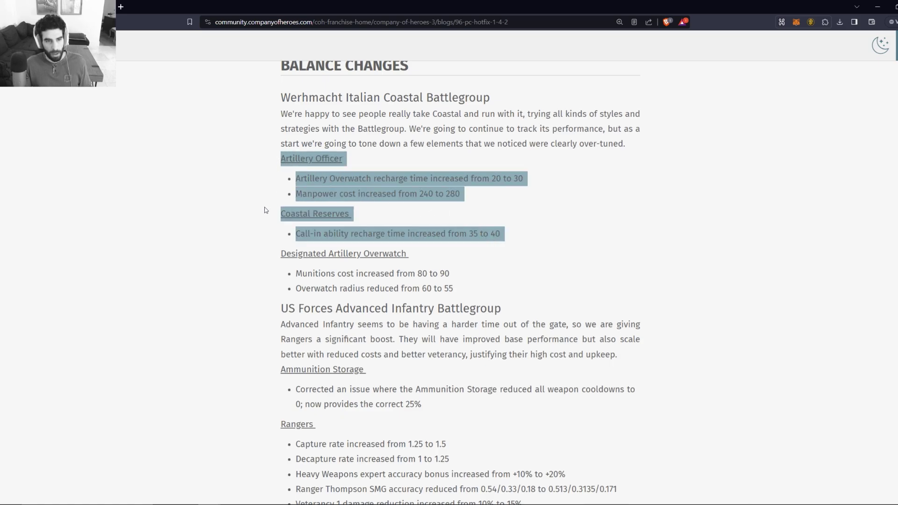
mouse_move(308, 213)
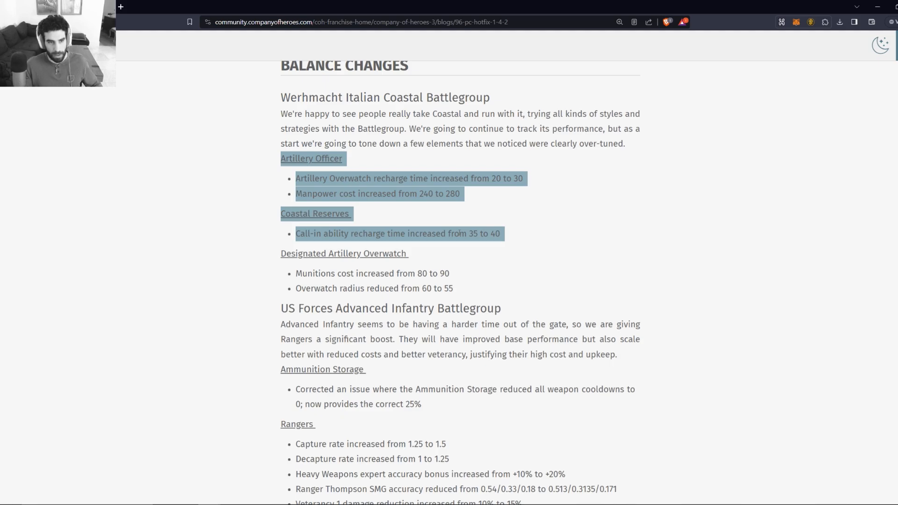
scroll("down", 3)
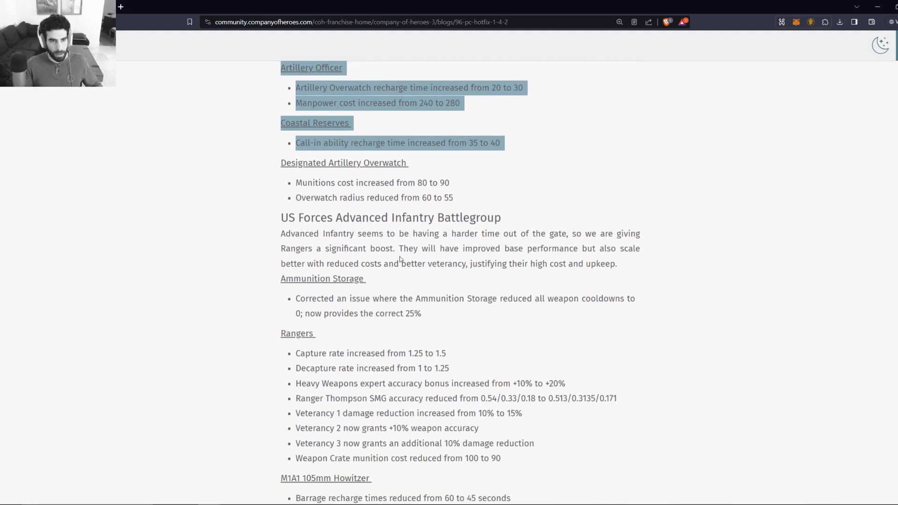
mouse_move(410, 170)
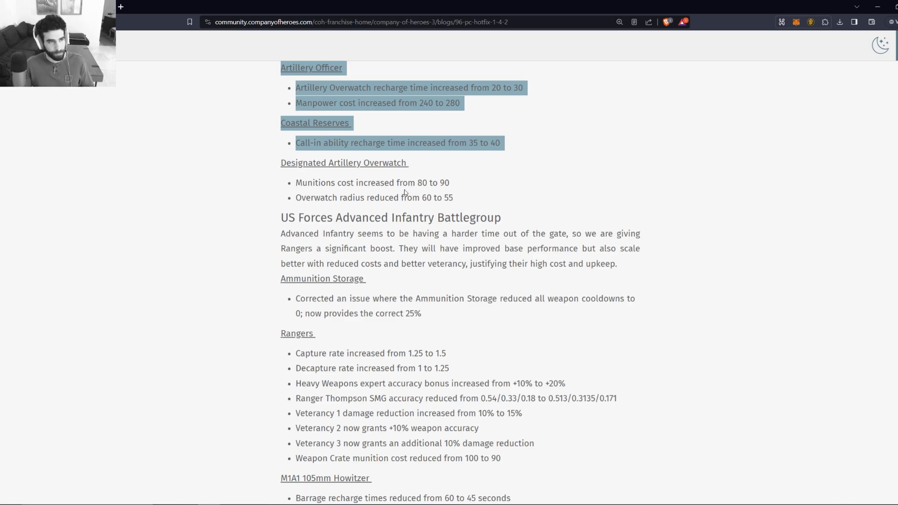
left_click(404, 192)
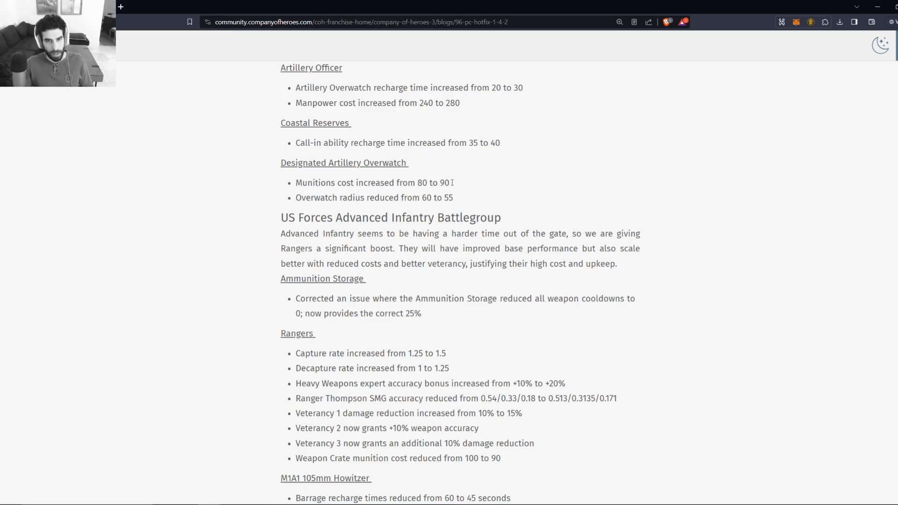
left_click_drag(389, 182, 452, 183)
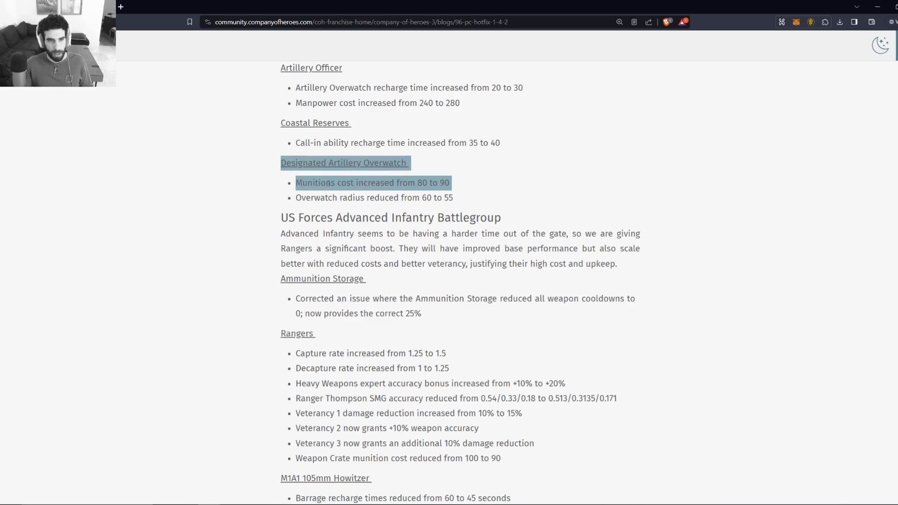
left_click(382, 208)
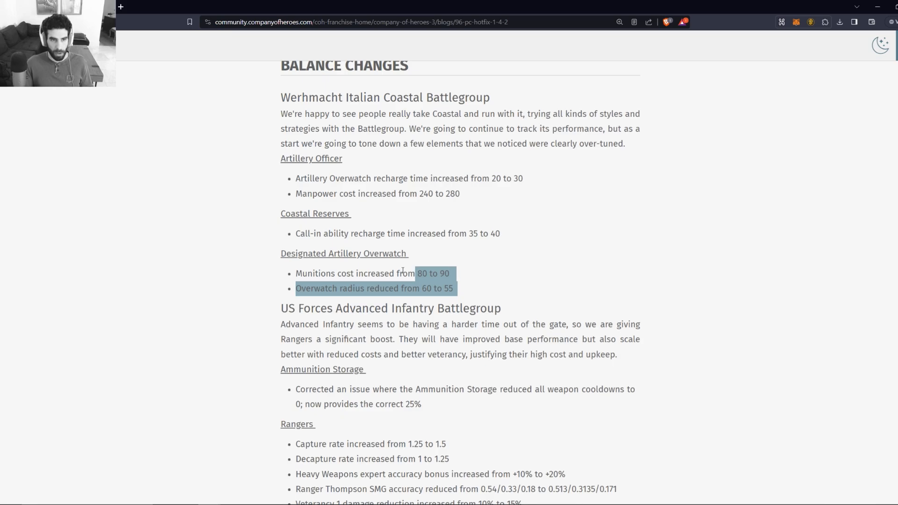
left_click_drag(453, 274, 378, 194)
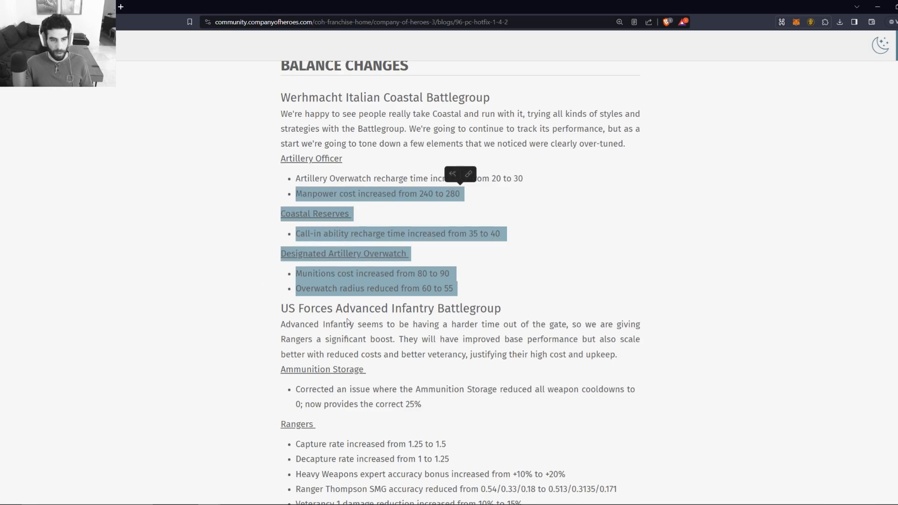
left_click(397, 271)
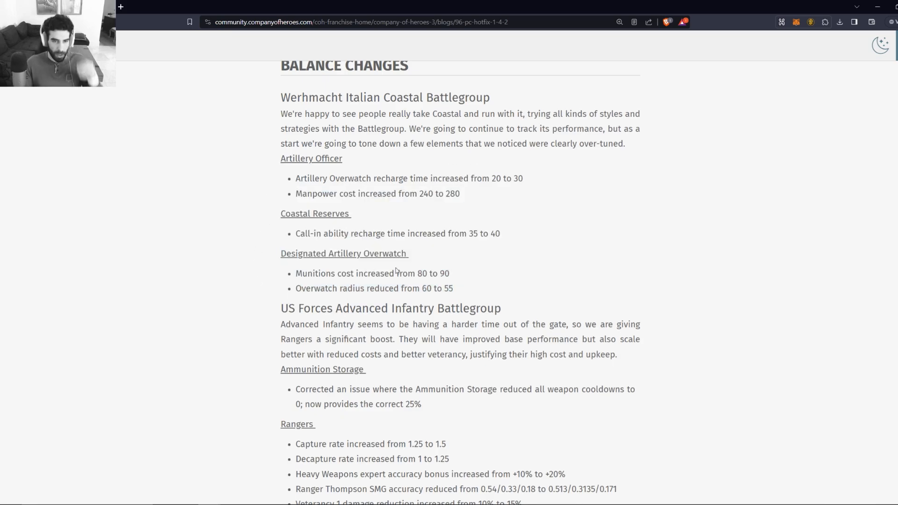
Step: Scroll the Advanced Infantry Battlegroup changes into view through Ranger Weapon Training
scroll("down", 3)
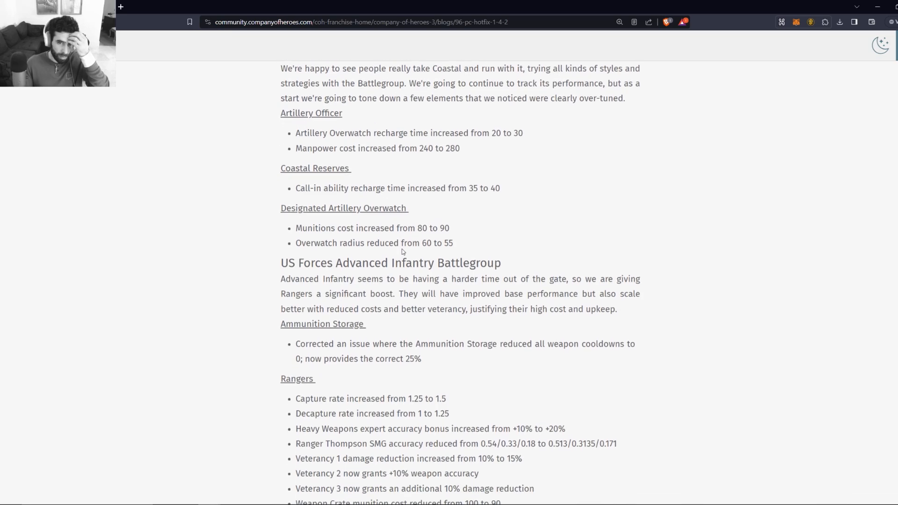
scroll("down", 3)
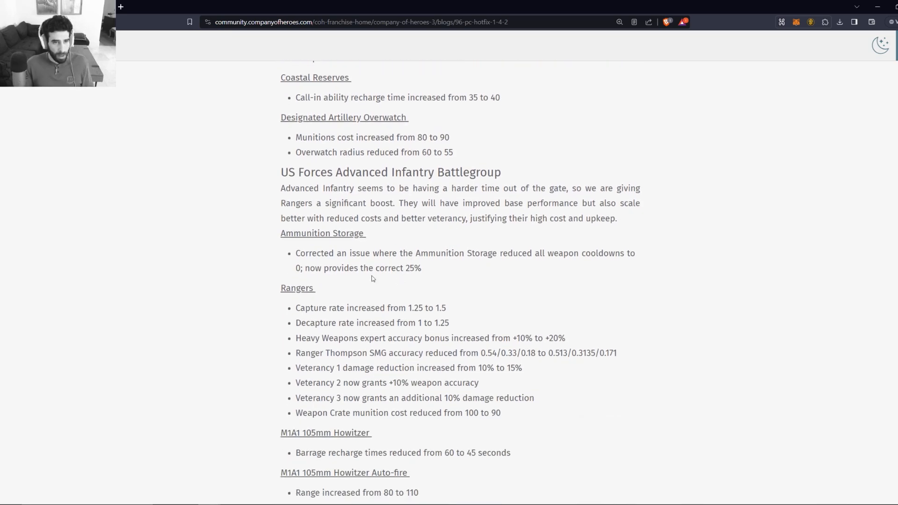
mouse_move(435, 245)
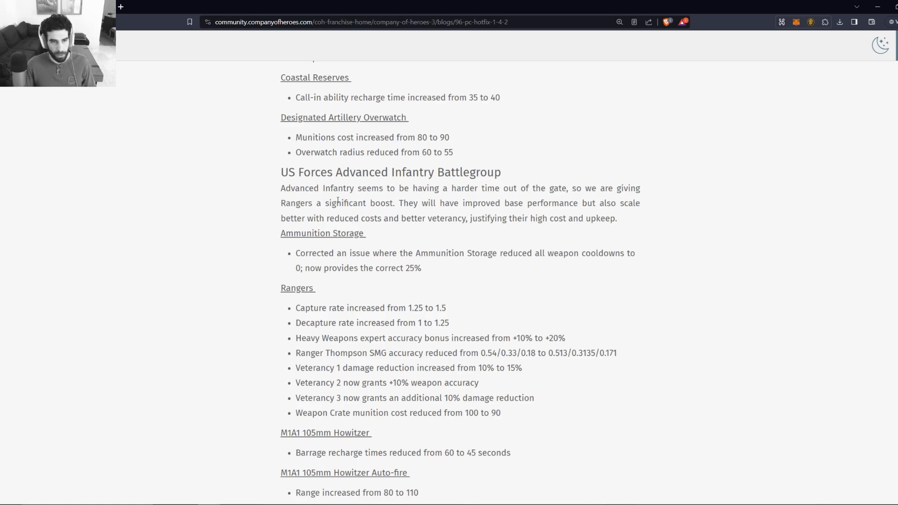
mouse_move(500, 196)
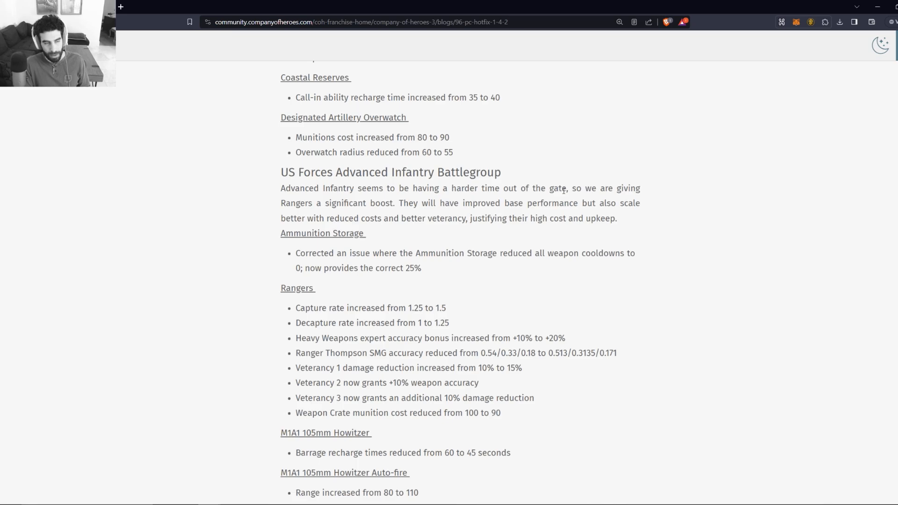
scroll("down", 3)
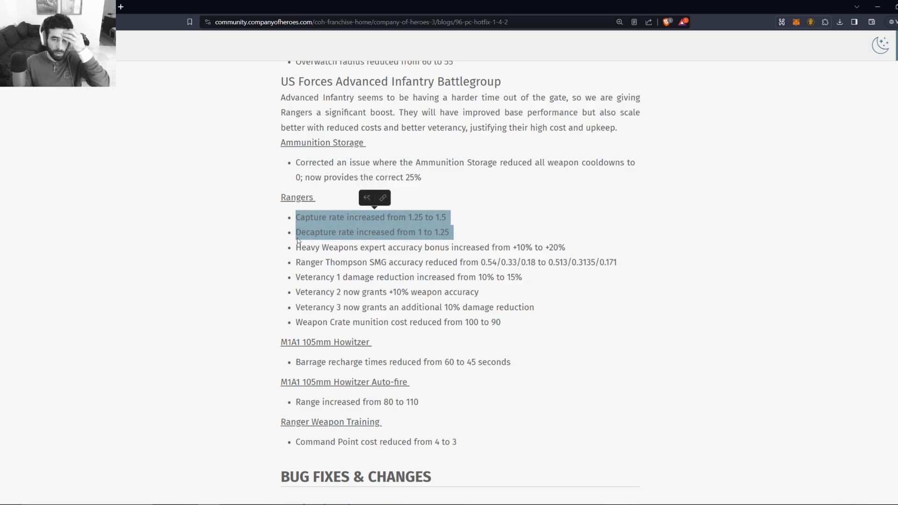
Step: Highlight the Weapon Crate's old cost of 100, then the Rangers section heading
scroll("down", 3)
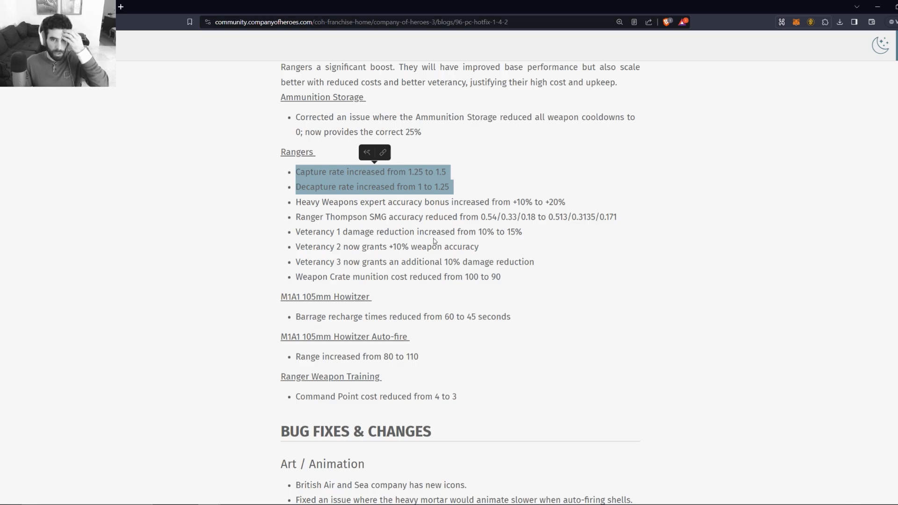
mouse_move(498, 236)
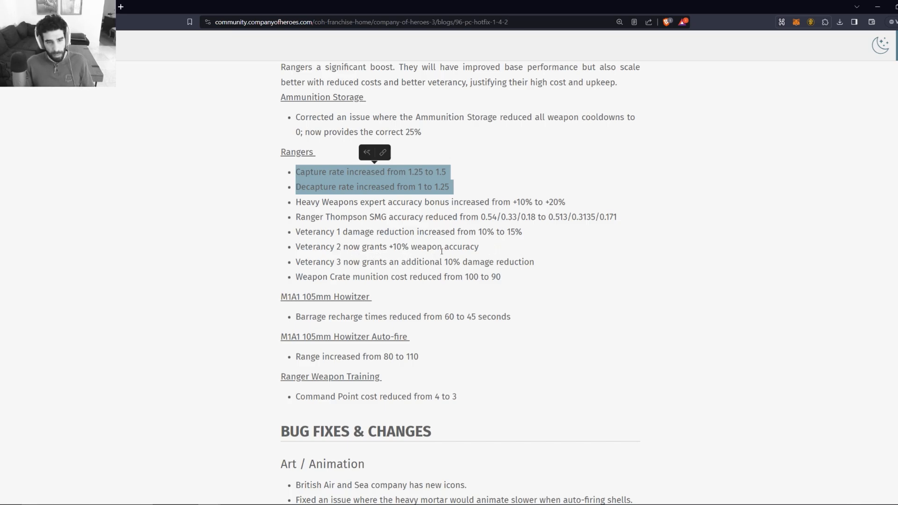
mouse_move(494, 245)
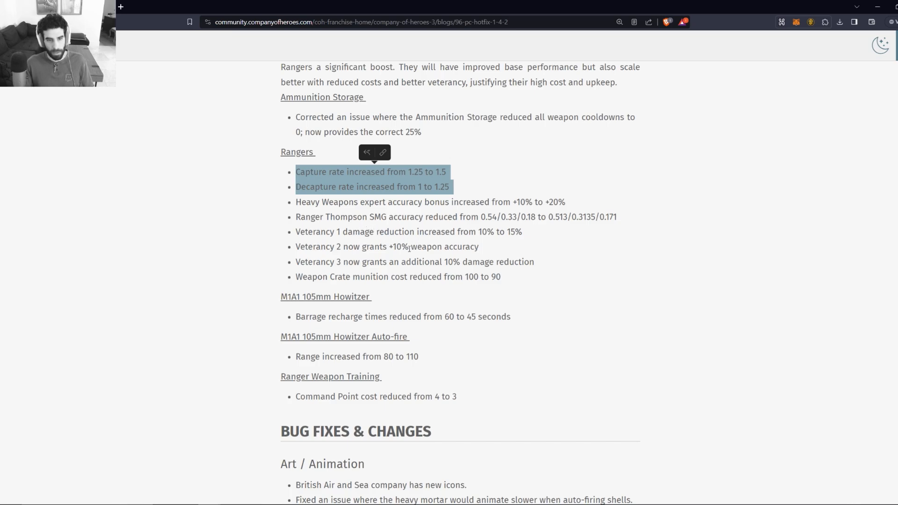
mouse_move(417, 265)
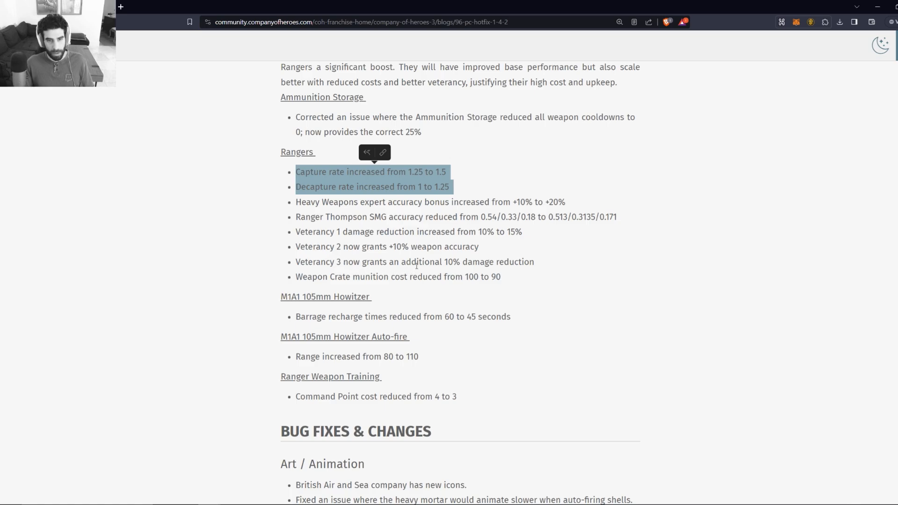
mouse_move(295, 232)
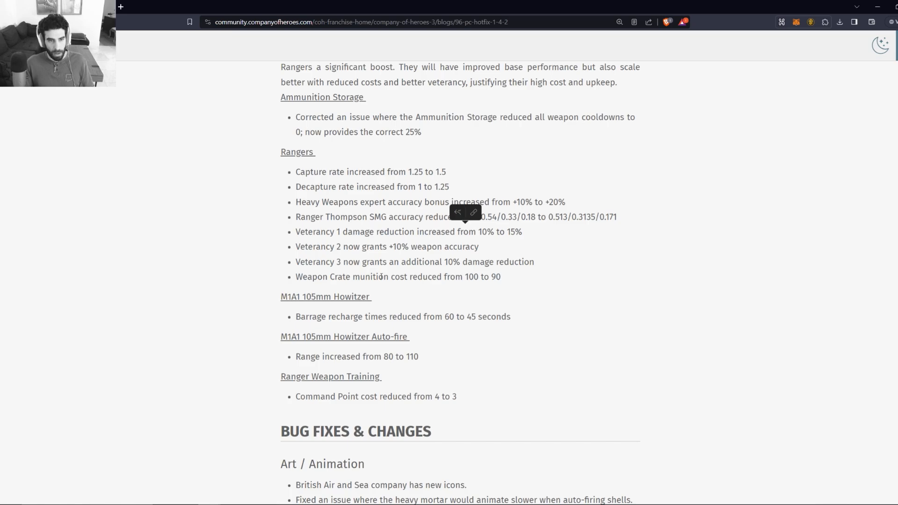
mouse_move(446, 255)
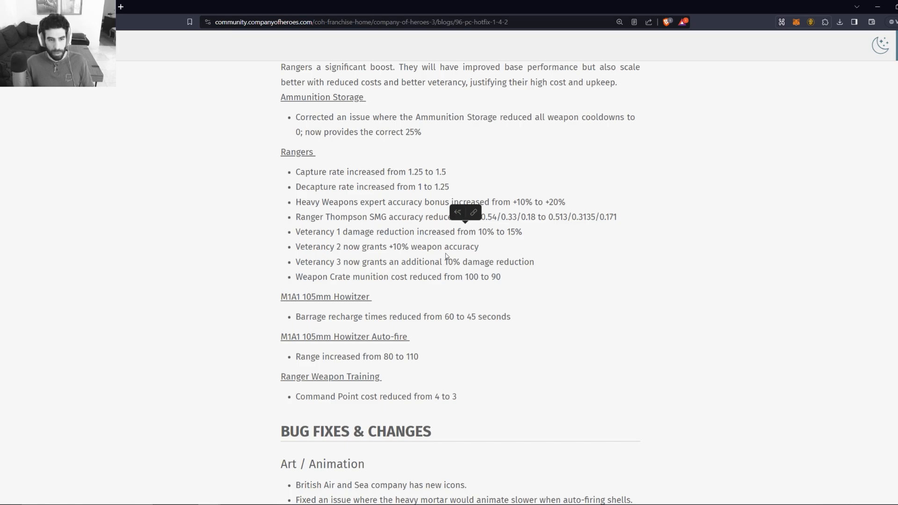
mouse_move(486, 251)
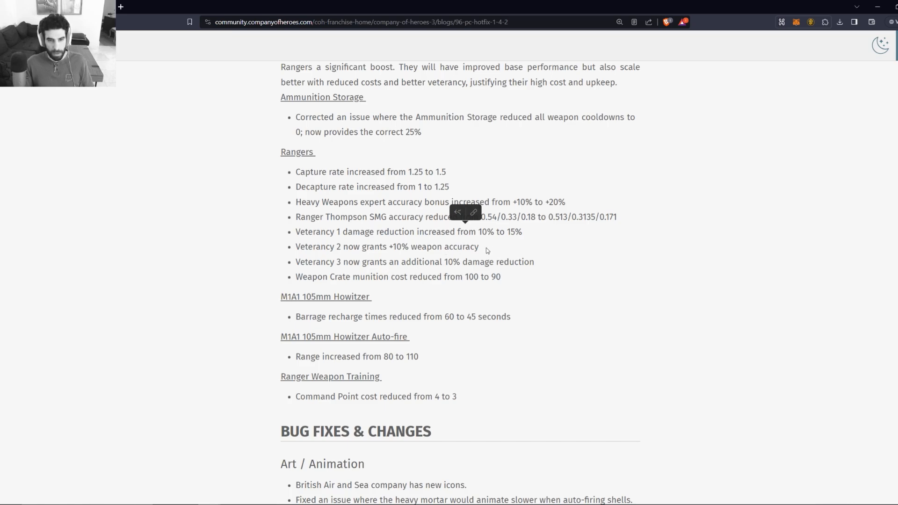
left_click_drag(389, 246, 483, 246)
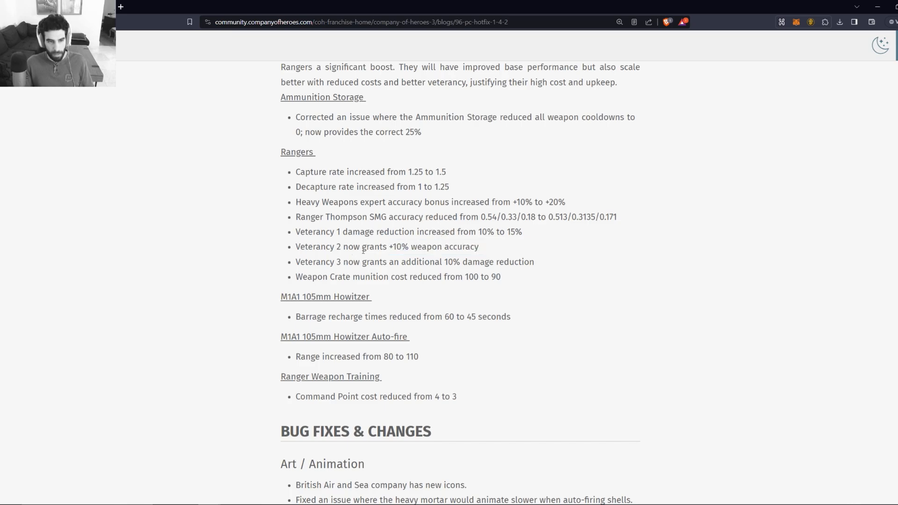
mouse_move(481, 258)
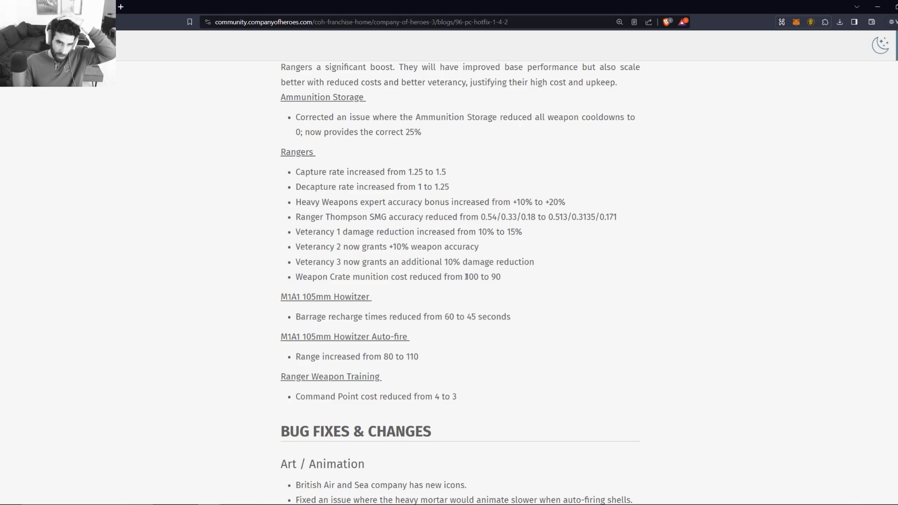
double_click(470, 277)
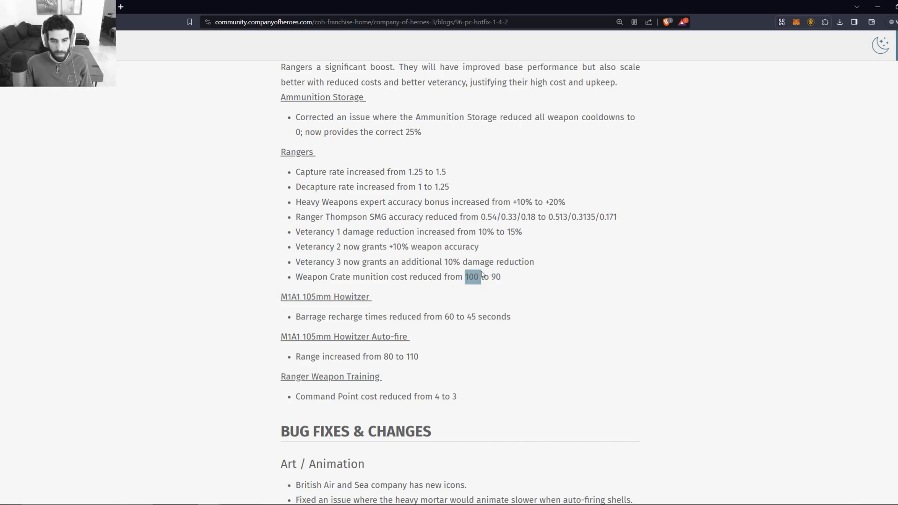
double_click(471, 277)
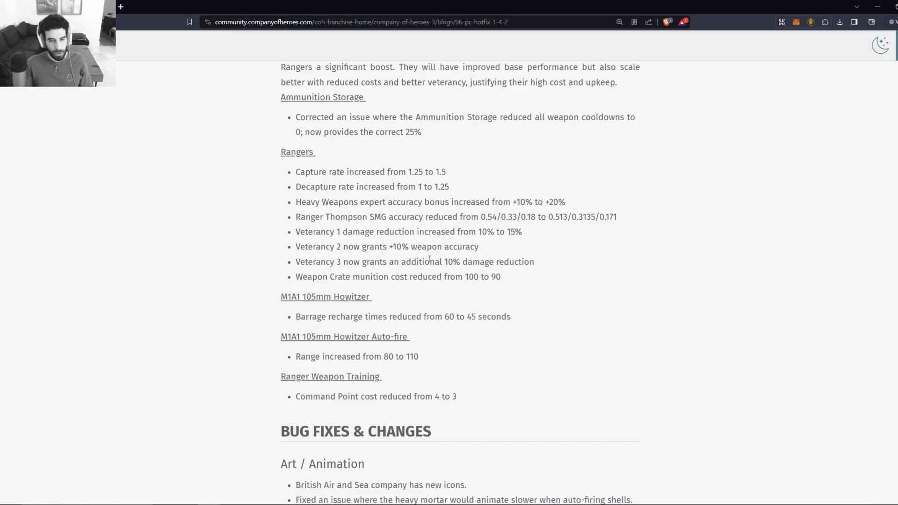
left_click_drag(387, 202, 500, 277)
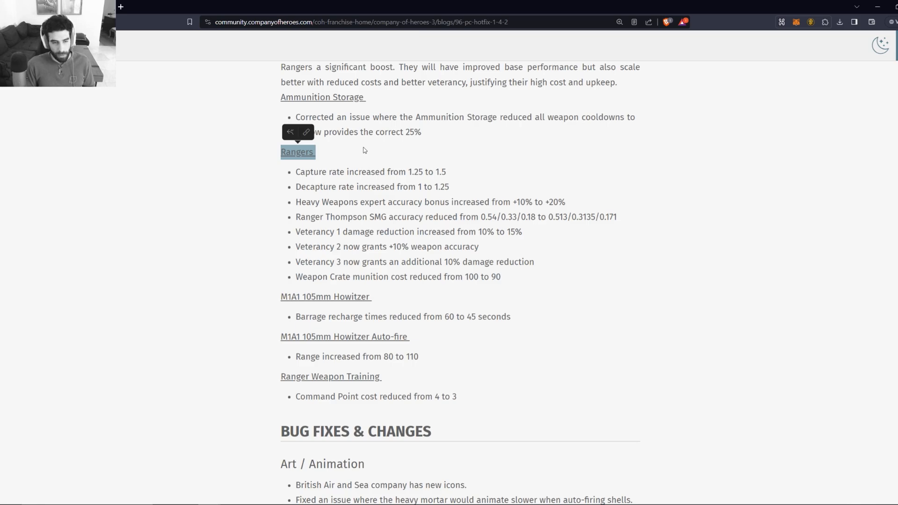
Step: Highlight the M1A1 105mm Howitzer barrage change and the new auto-fire range of 110
scroll("down", 3)
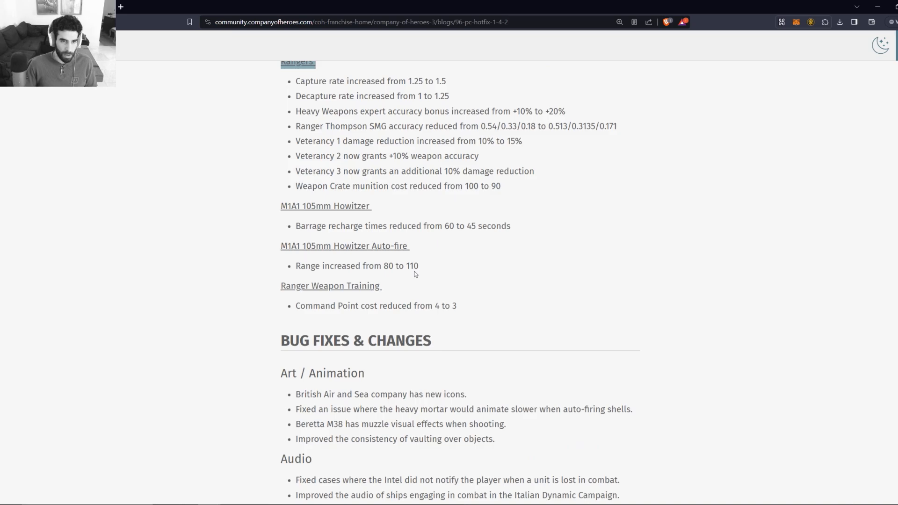
mouse_move(335, 232)
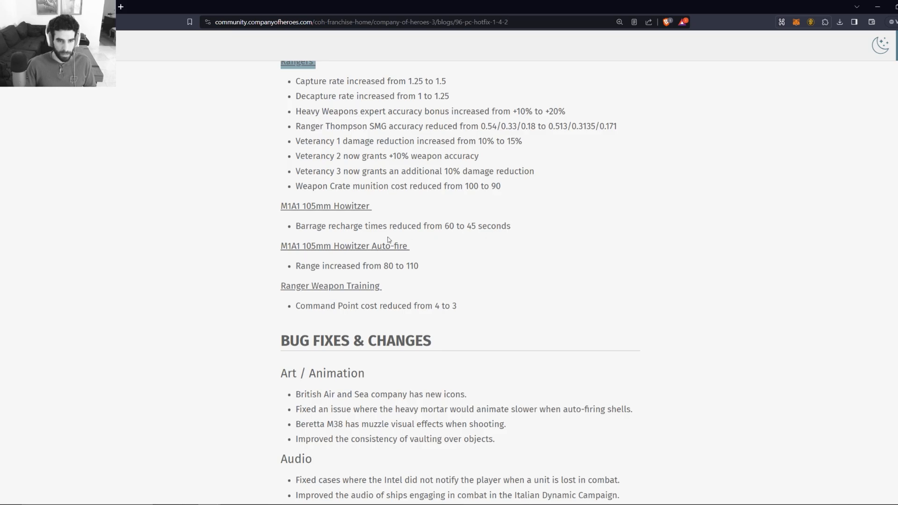
left_click_drag(465, 226, 514, 225)
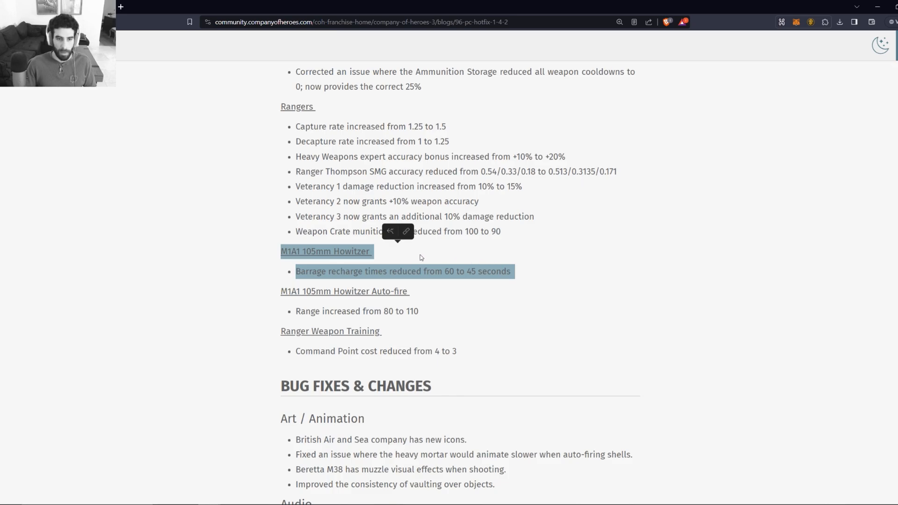
mouse_move(379, 257)
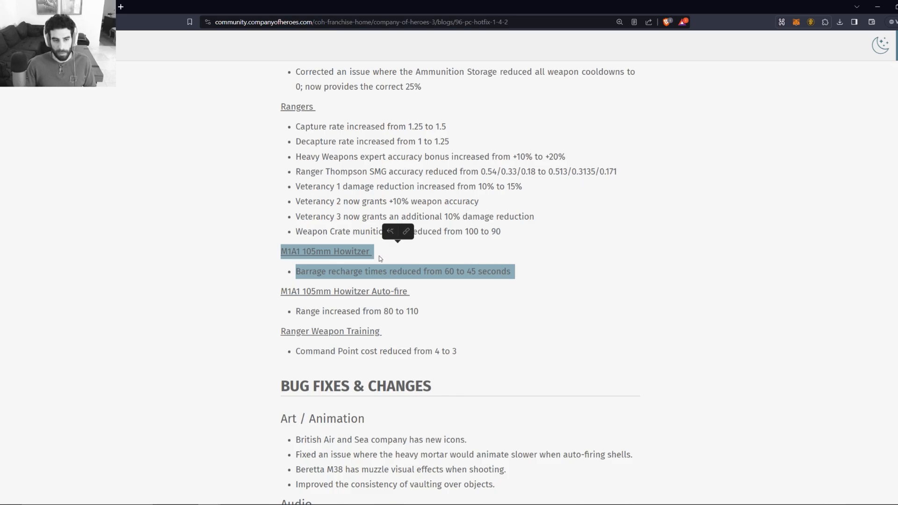
mouse_move(382, 259)
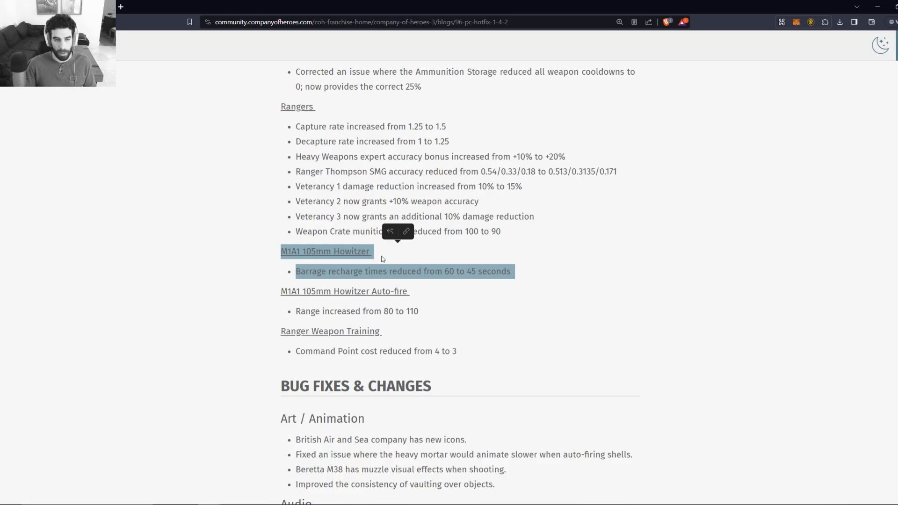
mouse_move(385, 262)
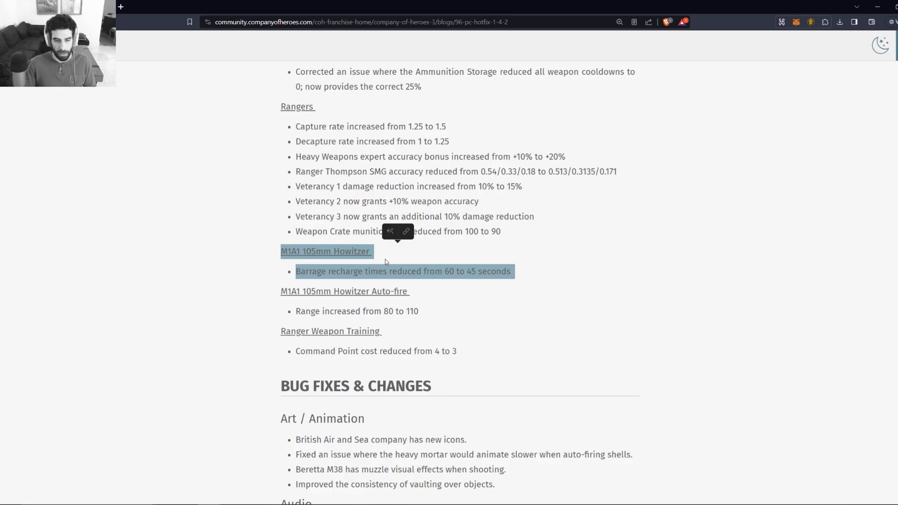
mouse_move(487, 259)
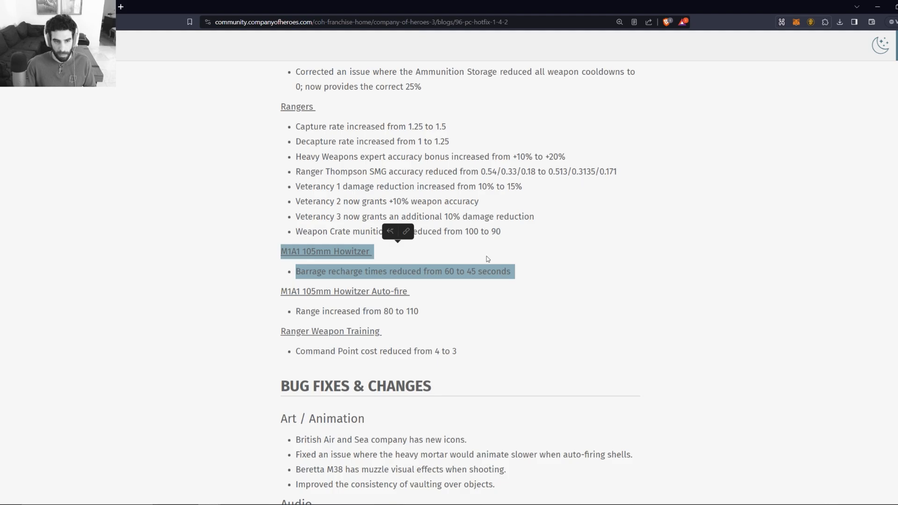
mouse_move(417, 255)
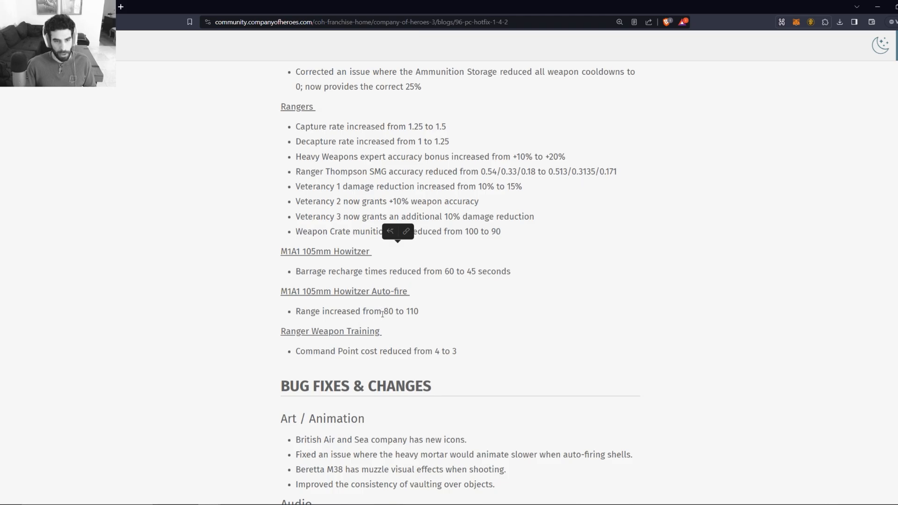
mouse_move(423, 313)
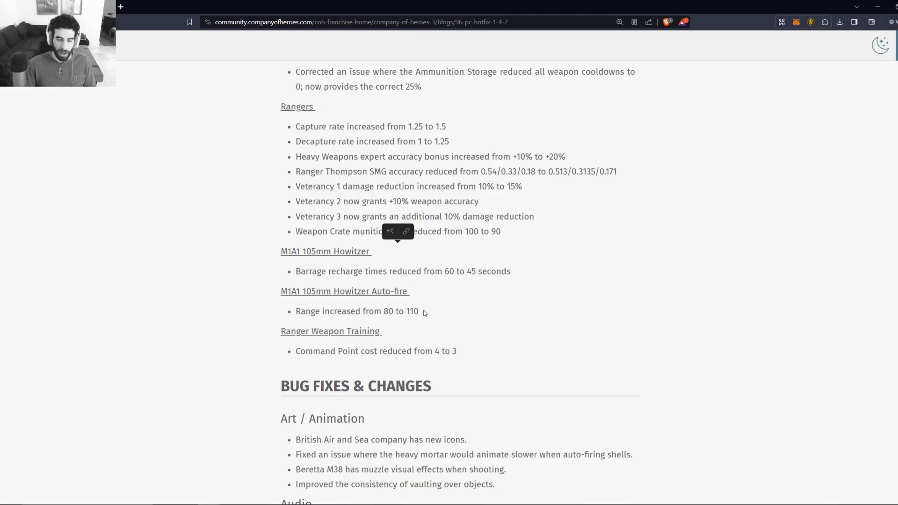
left_click_drag(280, 291, 432, 311)
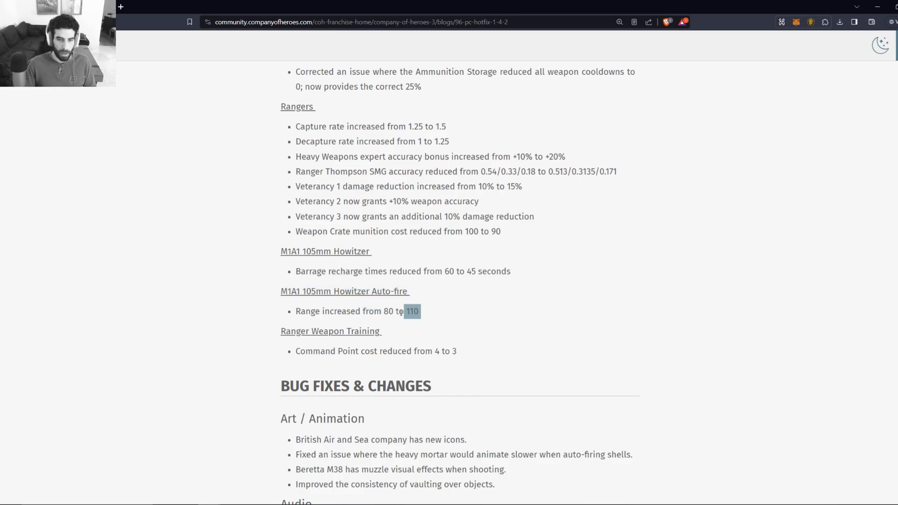
left_click_drag(408, 310, 384, 311)
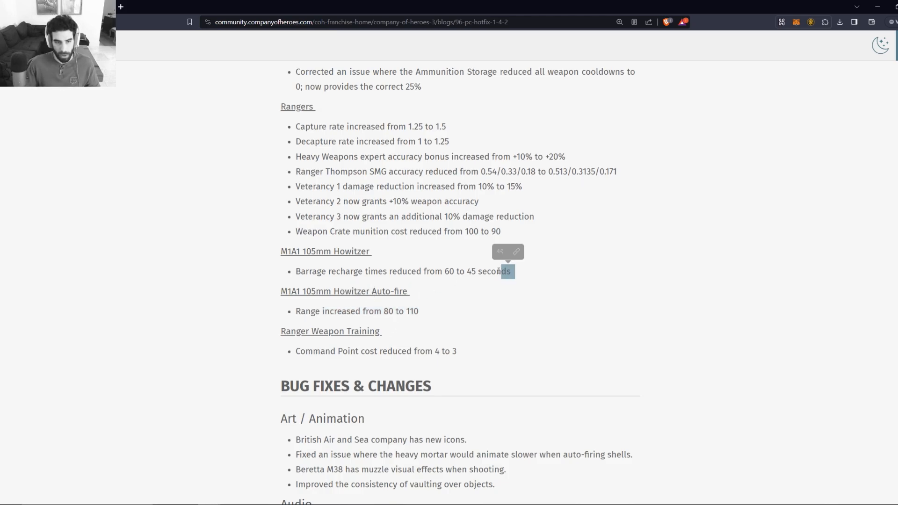
scroll("down", 3)
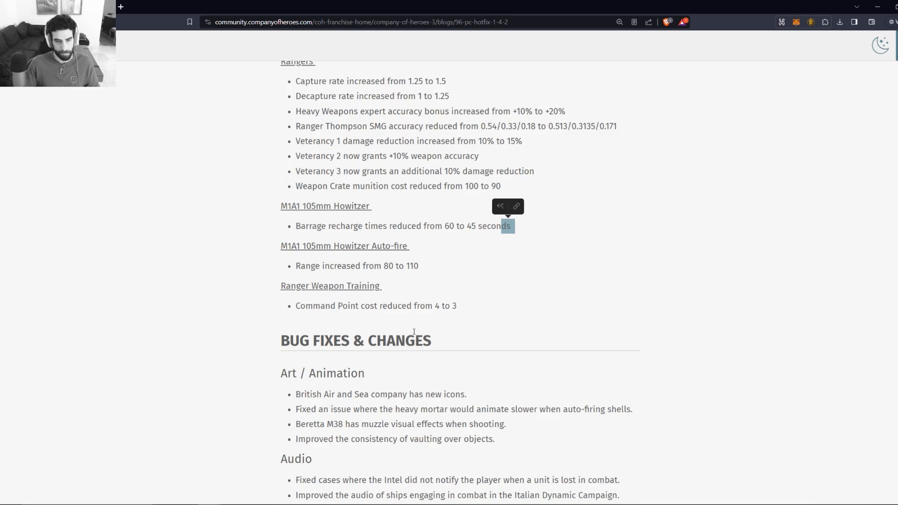
mouse_move(410, 318)
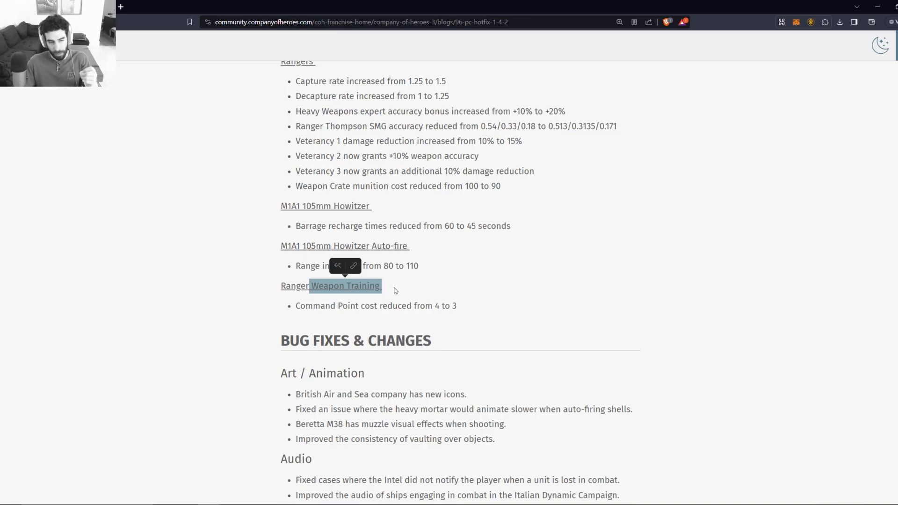
mouse_move(395, 305)
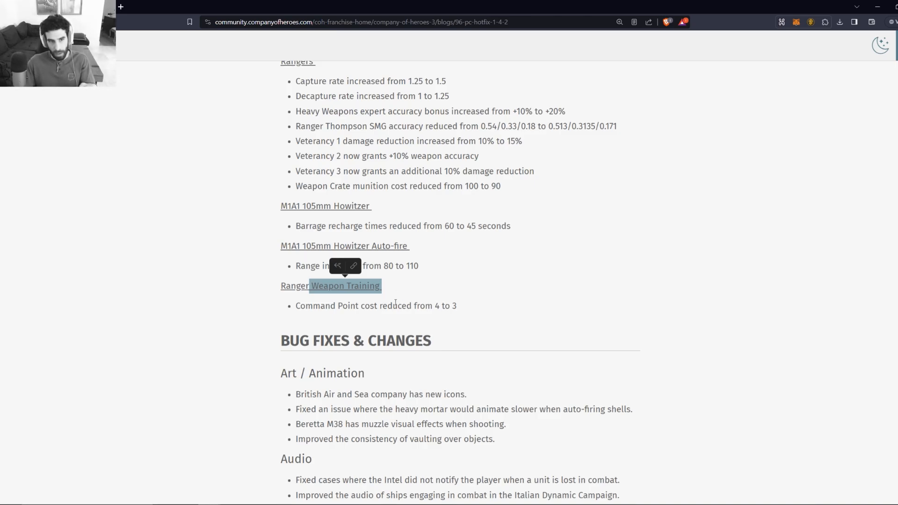
mouse_move(398, 297)
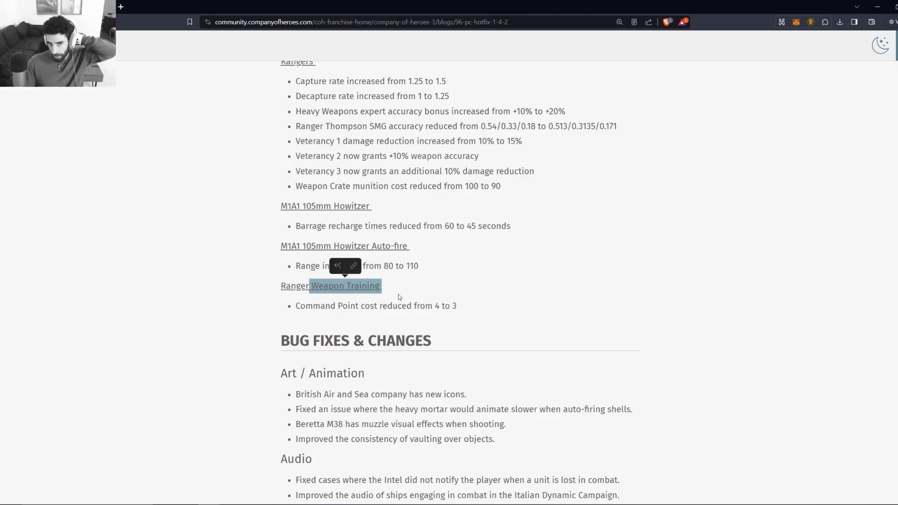
mouse_move(388, 300)
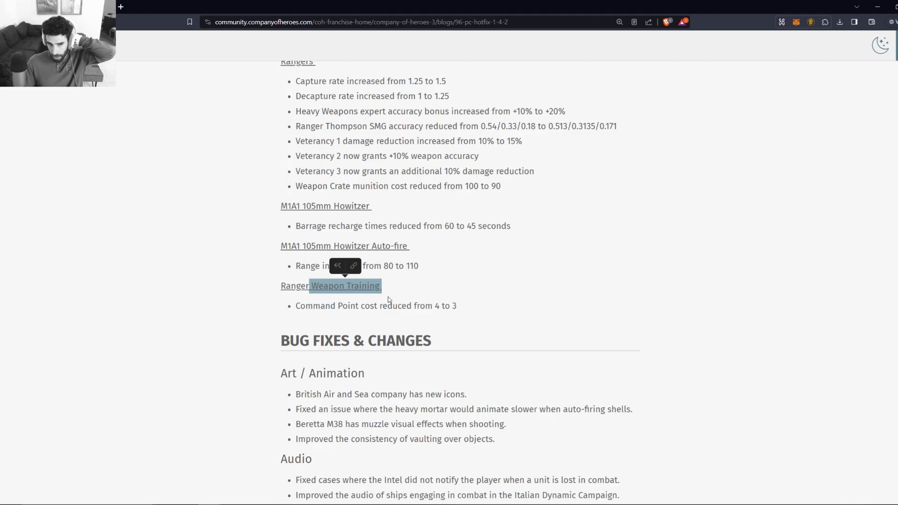
mouse_move(383, 299)
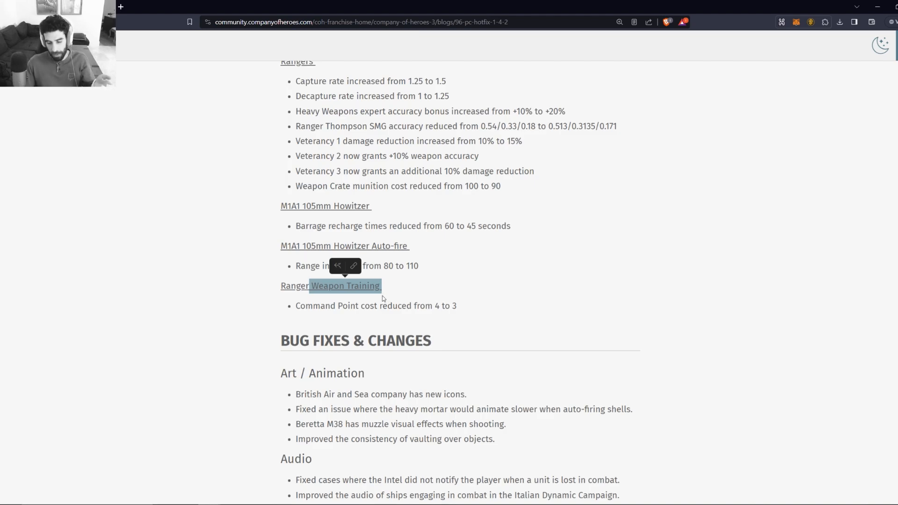
mouse_move(384, 302)
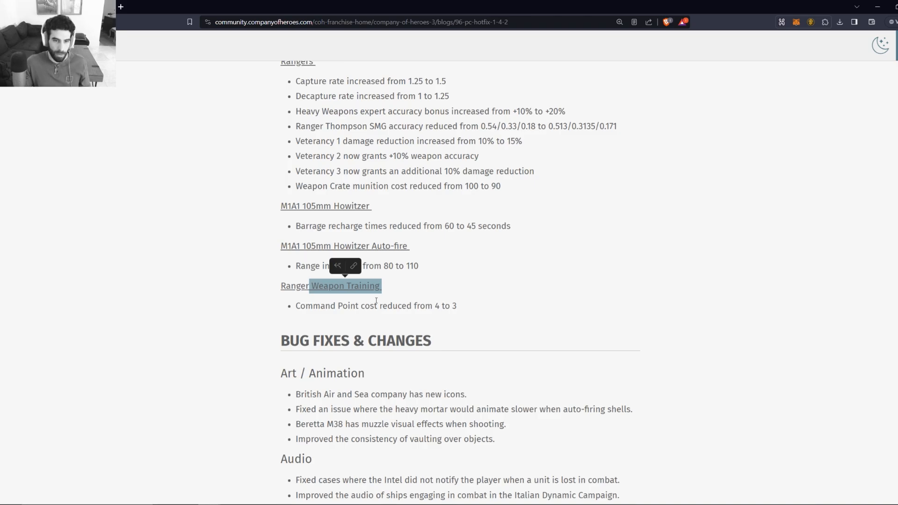
Step: Scroll back up to the US Forces Advanced Infantry Battlegroup intro and Ammunition Storage fix
scroll("up", 3)
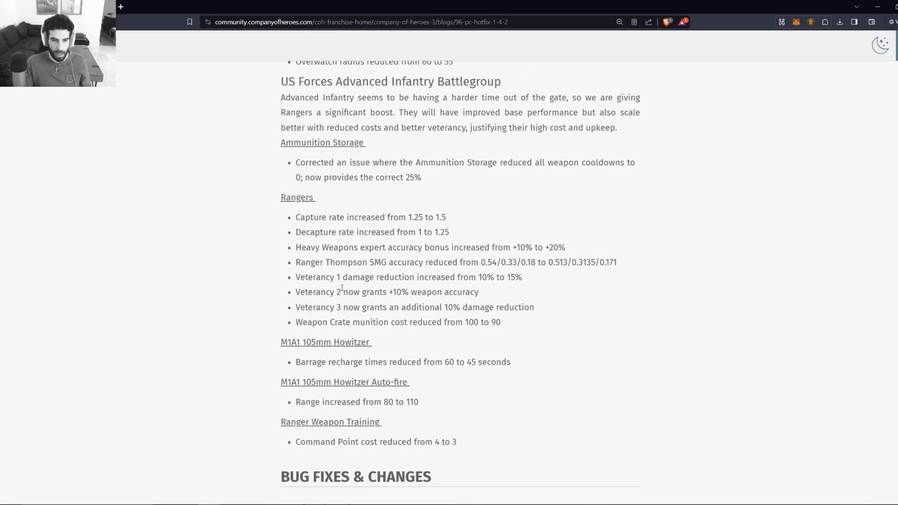
Step: Highlight the Ranger lines from Thompson SMG accuracy through the Weapon Crate cost 100 to 90
left_click_drag(281, 197, 403, 322)
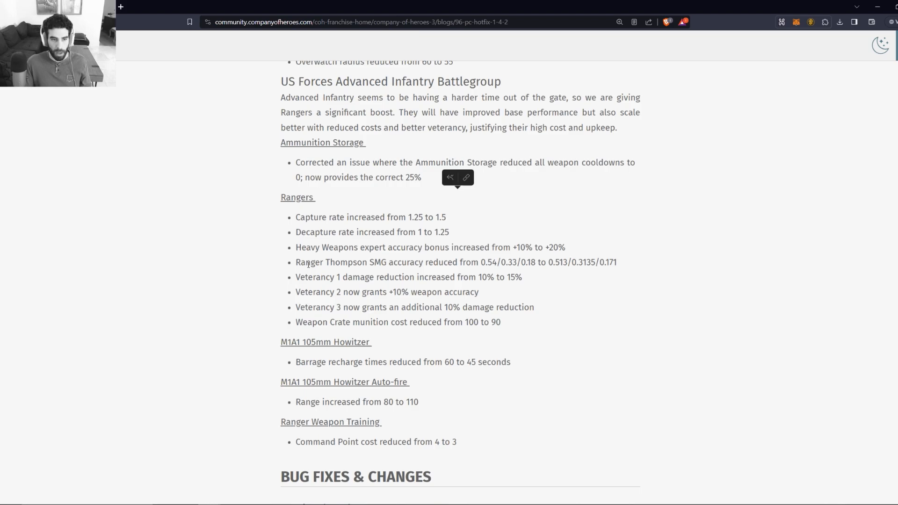
left_click_drag(296, 262, 504, 321)
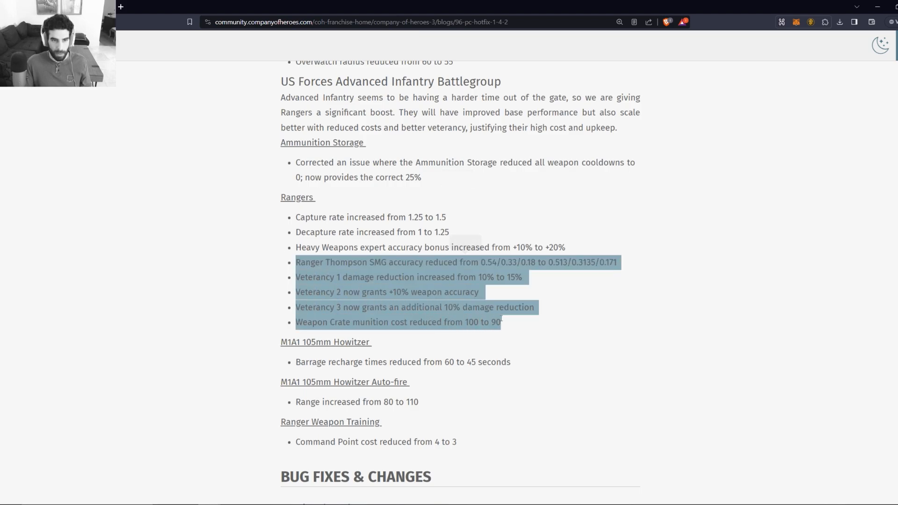
scroll("down", 3)
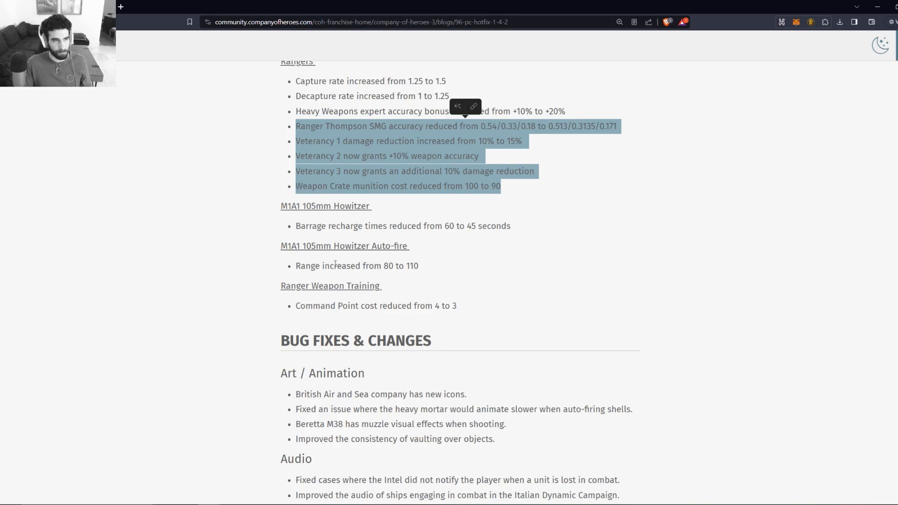
Step: Skim to the reply area at the end of the post, then return to Bug Fixes & Changes
scroll("down", 3)
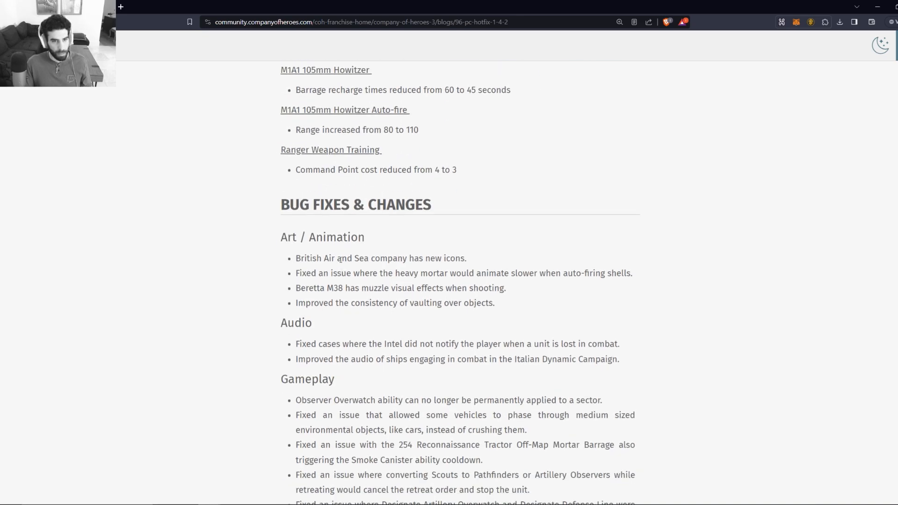
scroll("down", 3)
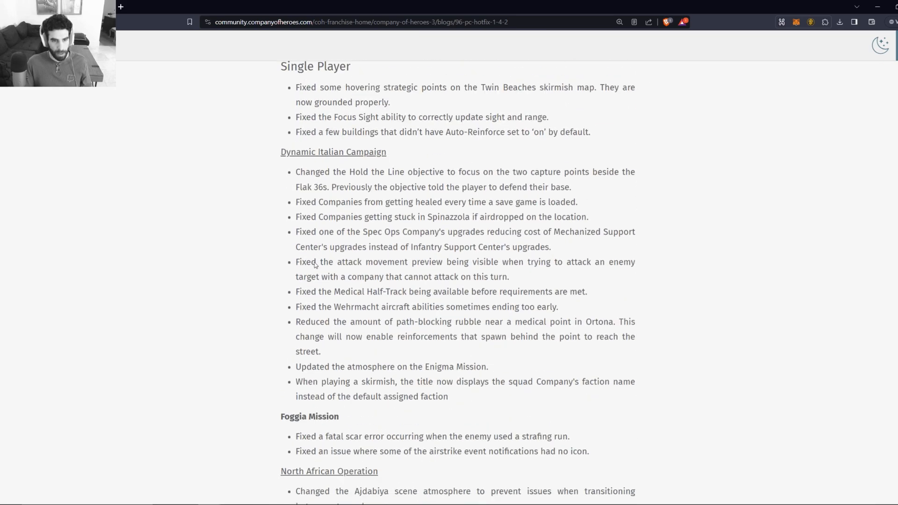
scroll("down", 3)
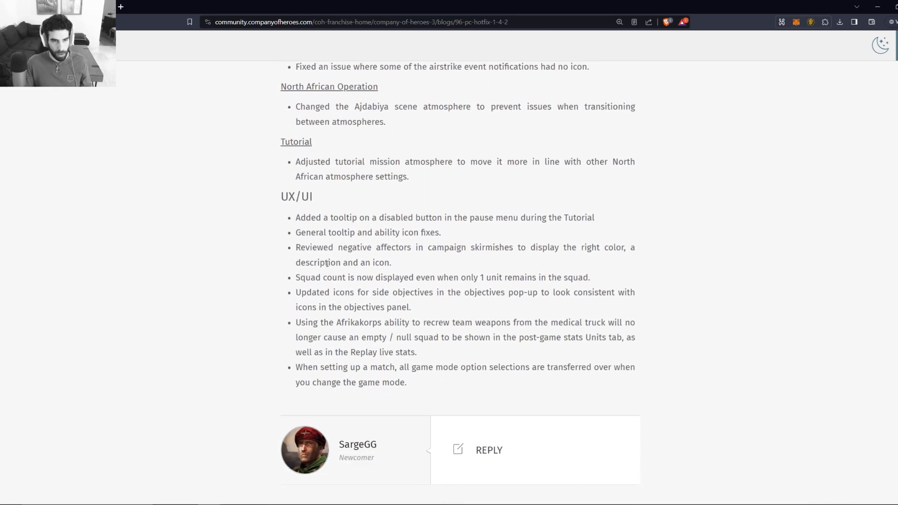
scroll("up", 3)
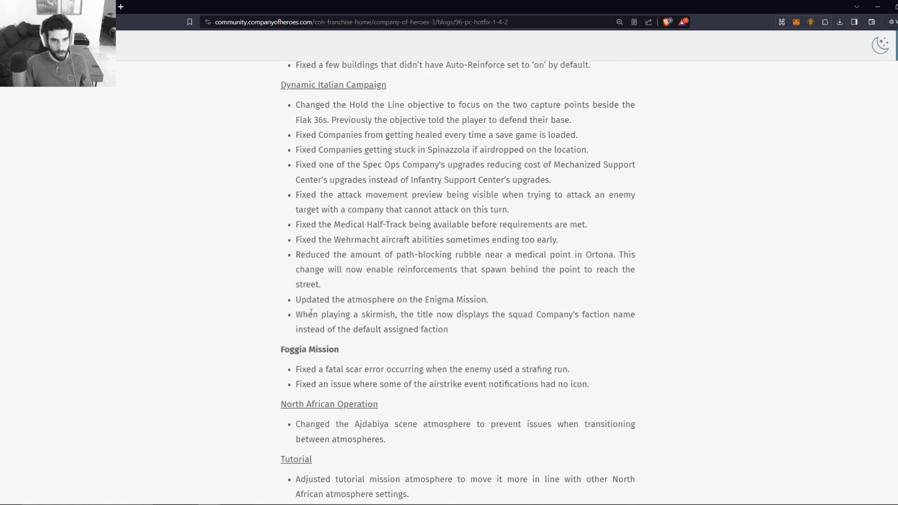
scroll("down", 3)
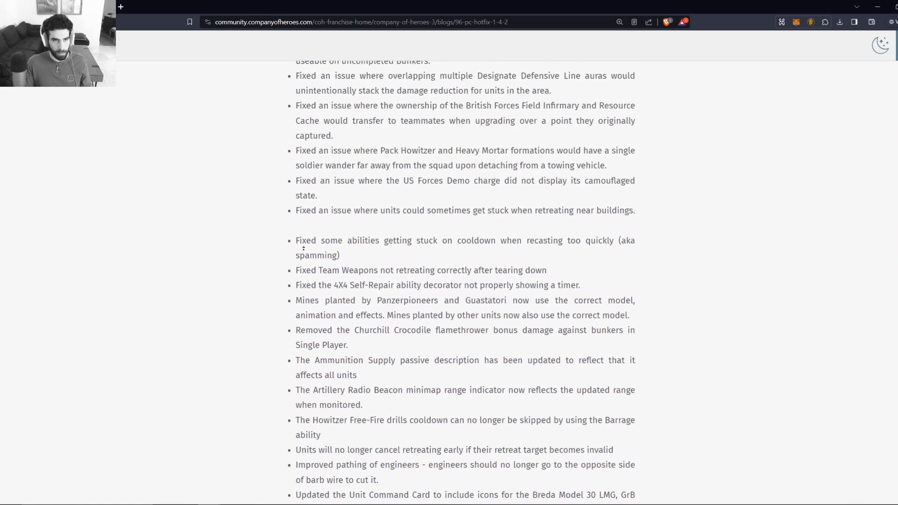
scroll("up", 3)
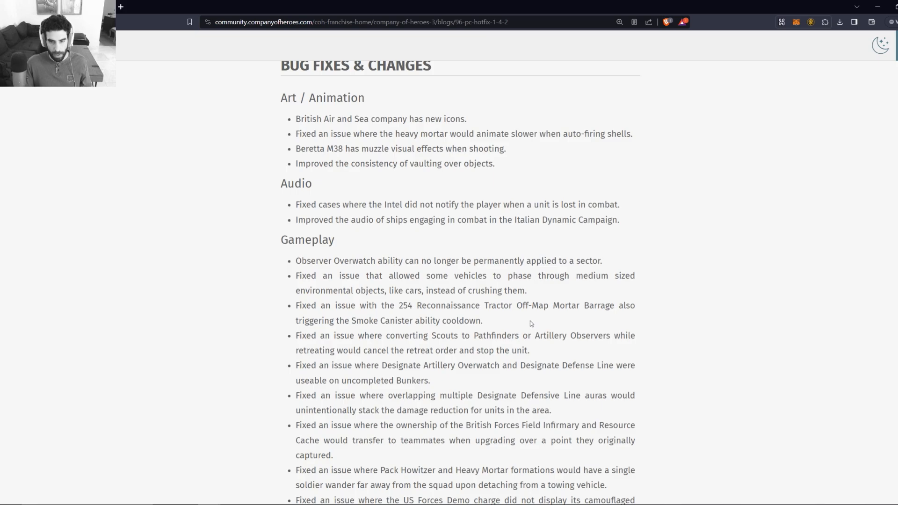
mouse_move(291, 370)
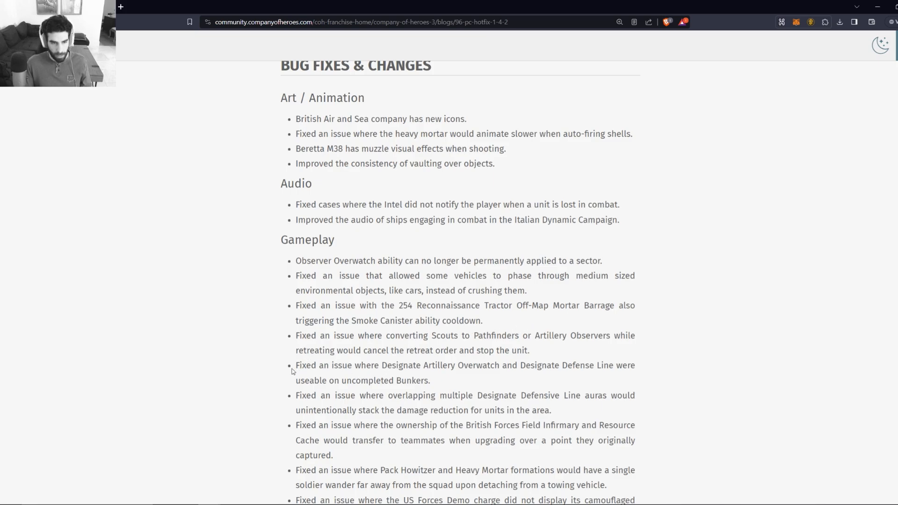
left_click_drag(355, 365, 442, 365)
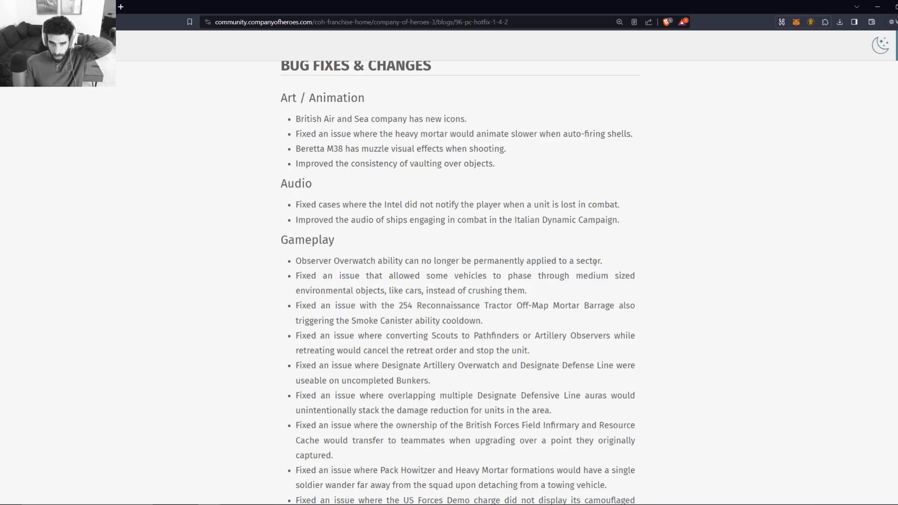
Step: Highlight the Observer Overwatch fix under Gameplay, then scroll back to the post title
left_click_drag(389, 261, 602, 261)
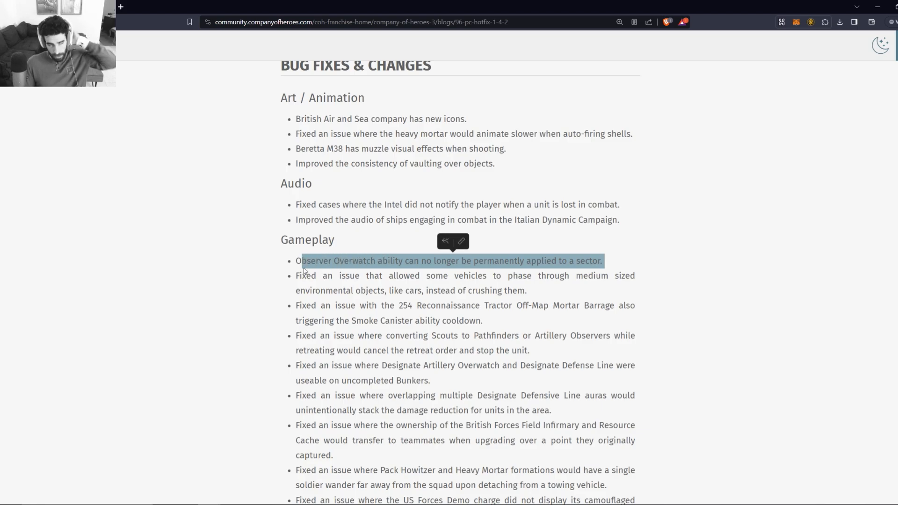
scroll("down", 3)
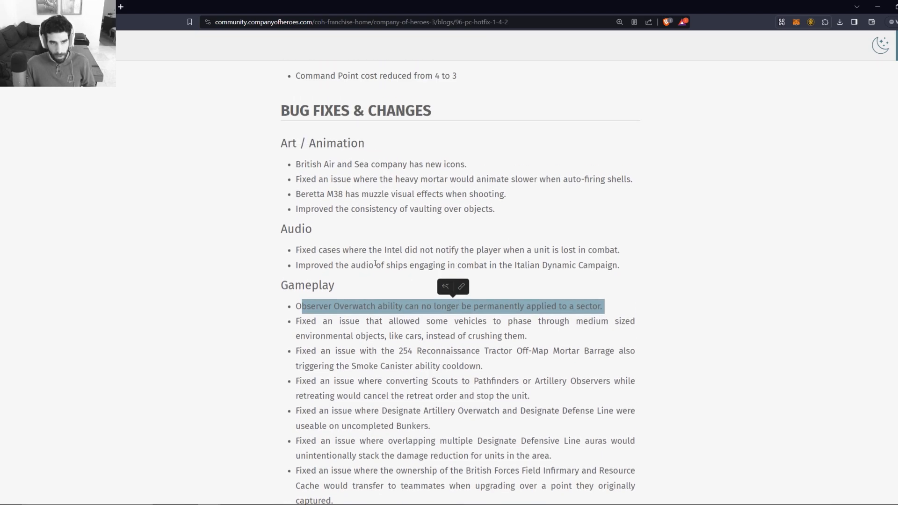
scroll("up", 3)
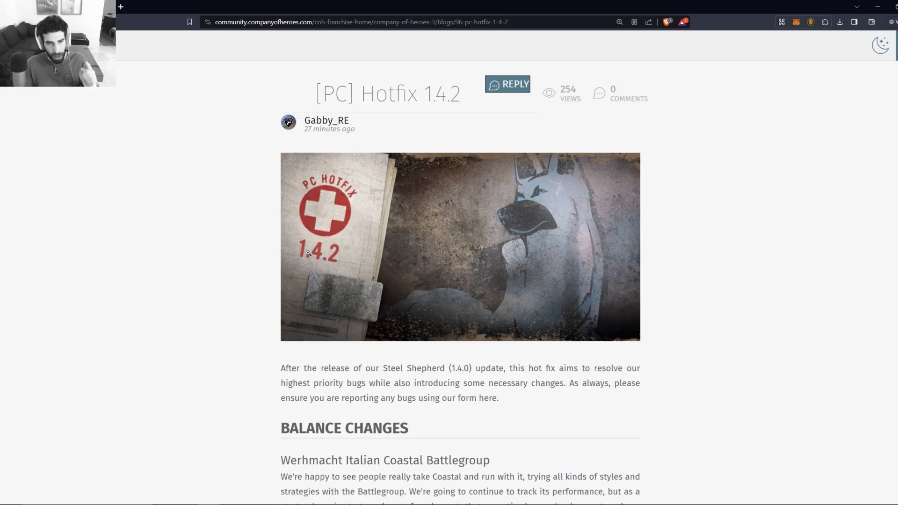
mouse_move(303, 258)
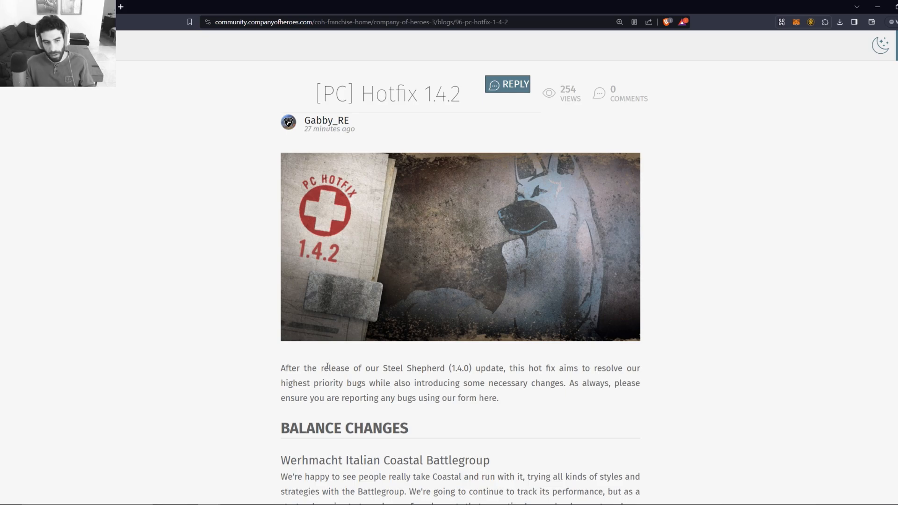
Step: Scroll from the post header down to the Balance Changes section again
scroll("down", 3)
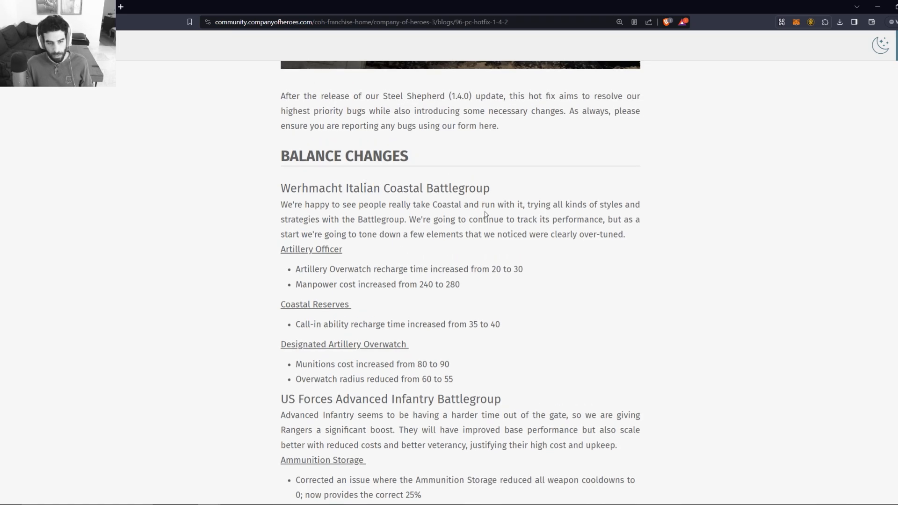
mouse_move(443, 228)
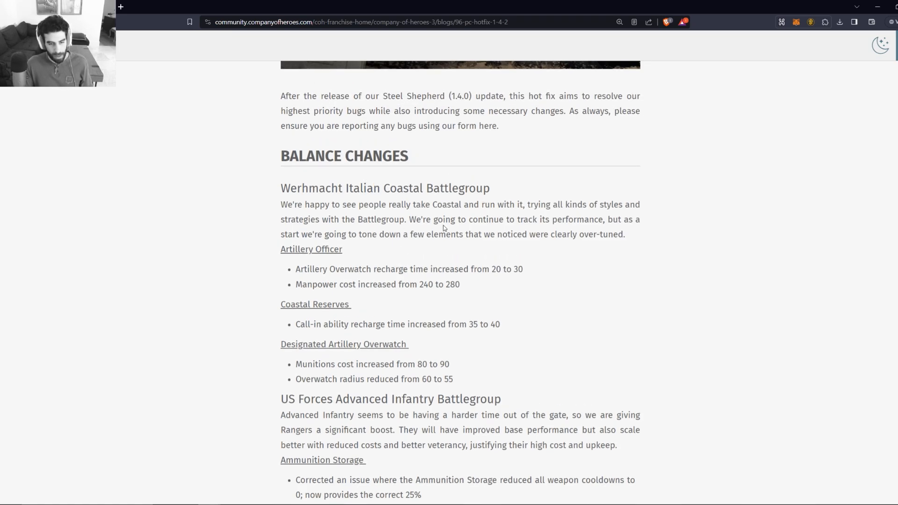